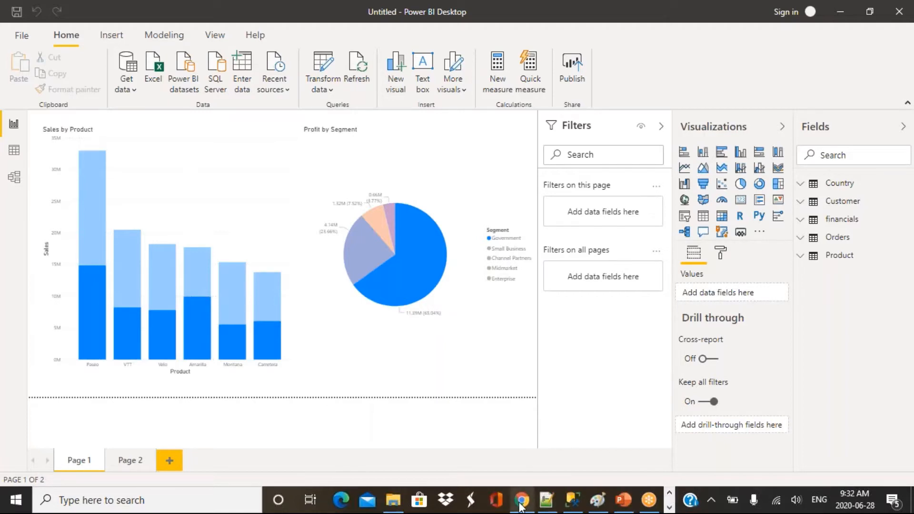
- Switch to Chrome and bring up the Wikipedia countries-by-population article
click(521, 500)
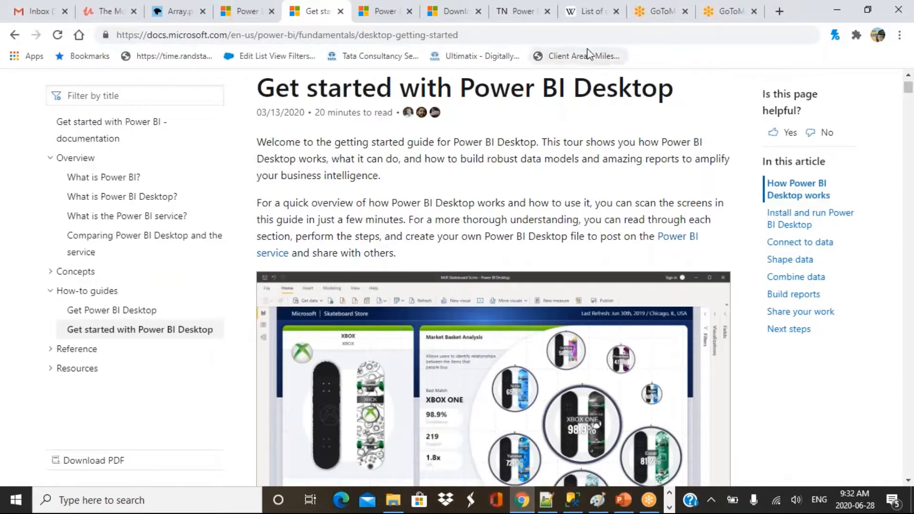
click(587, 11)
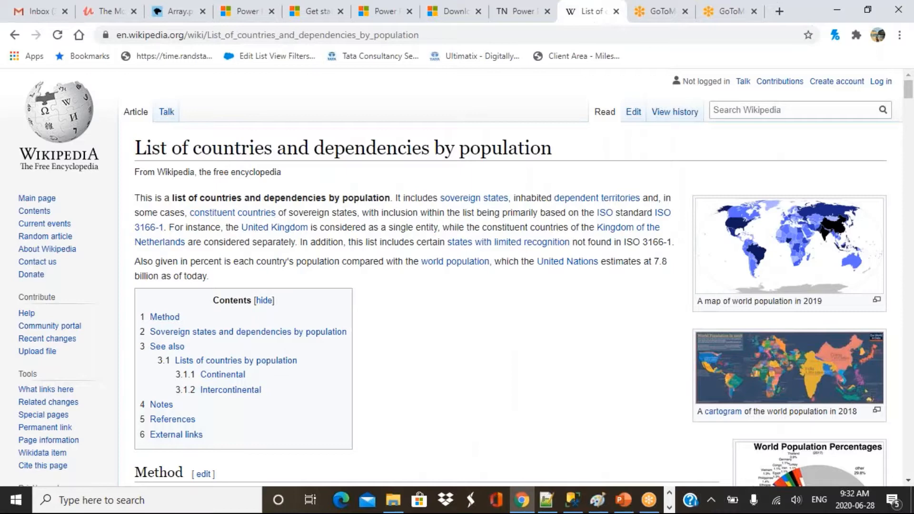
mouse_move(425, 192)
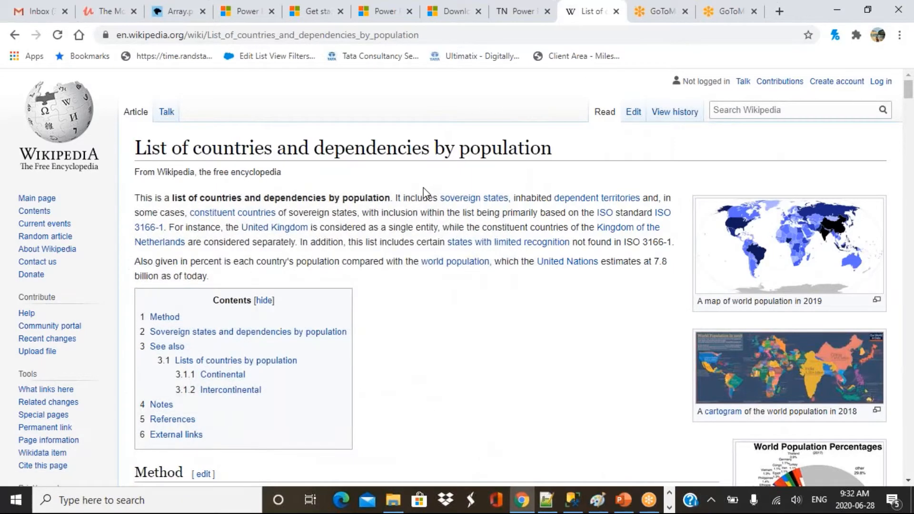
mouse_move(447, 186)
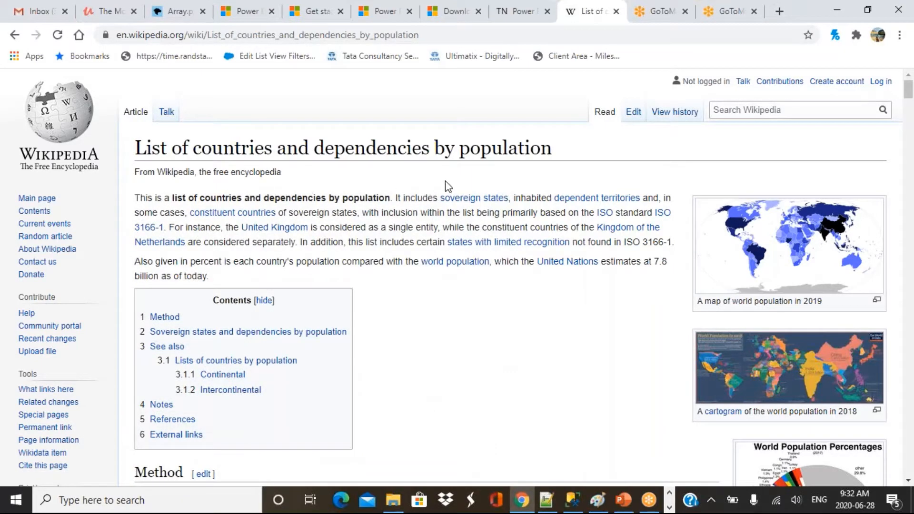
mouse_move(508, 400)
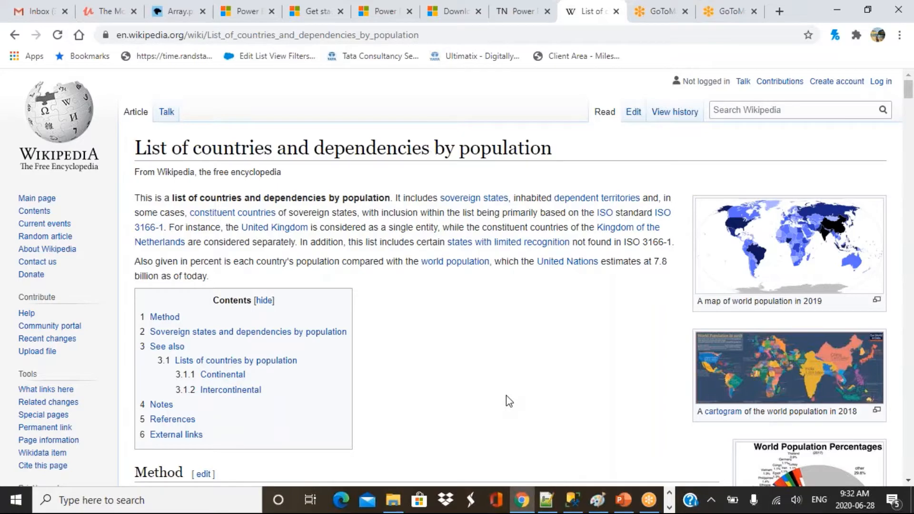
scroll(down, 3)
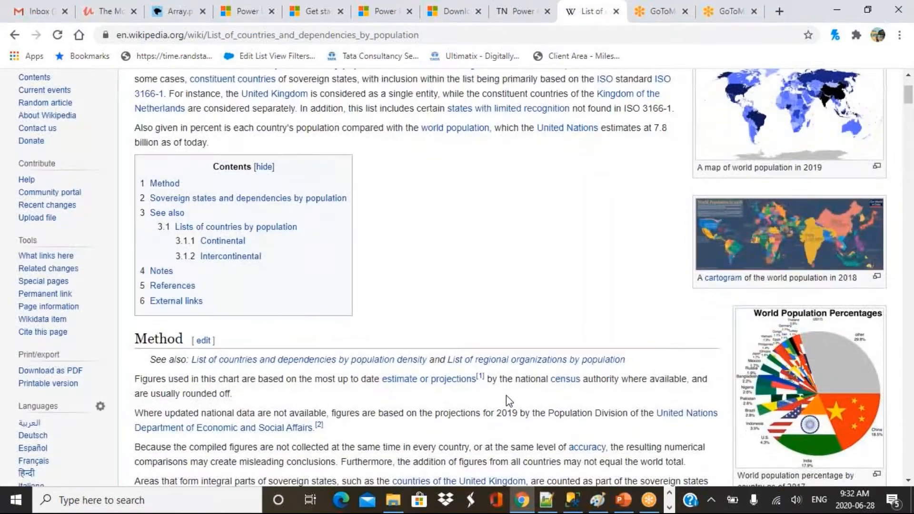
scroll(down, 3)
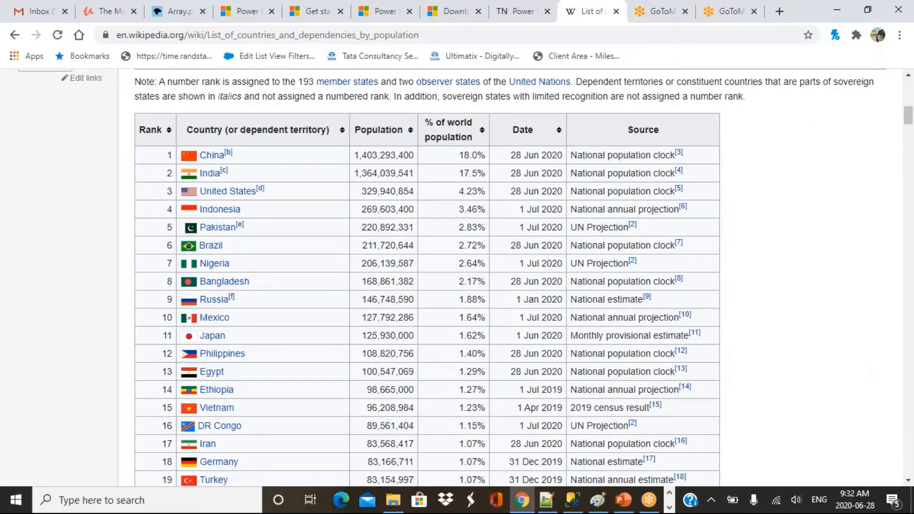
scroll(down, 3)
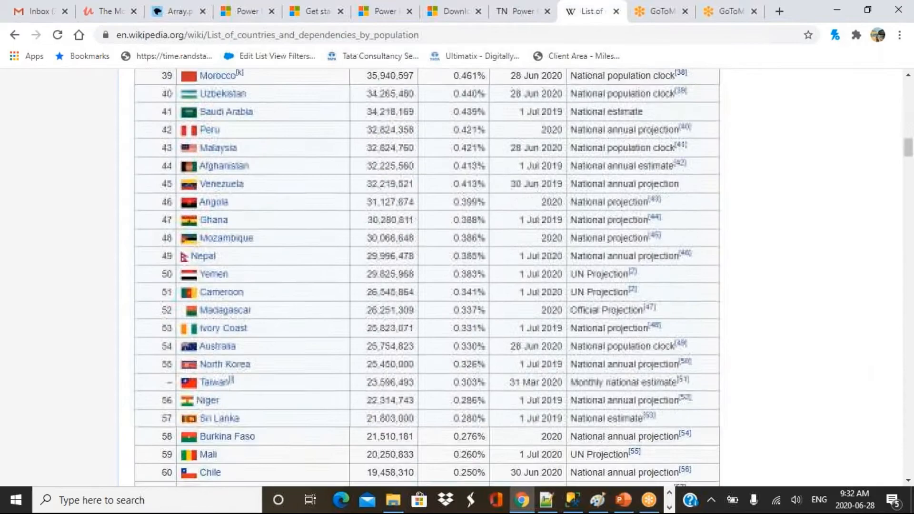
scroll(down, 3)
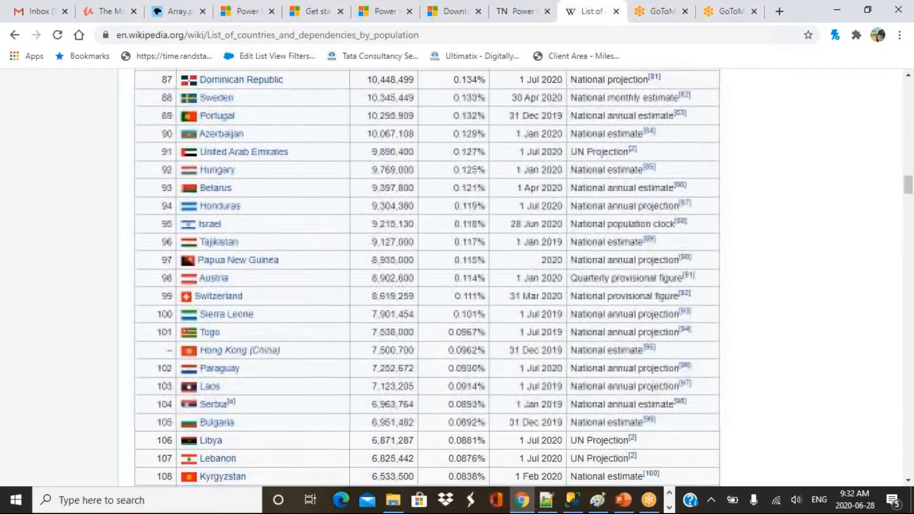
scroll(down, 3)
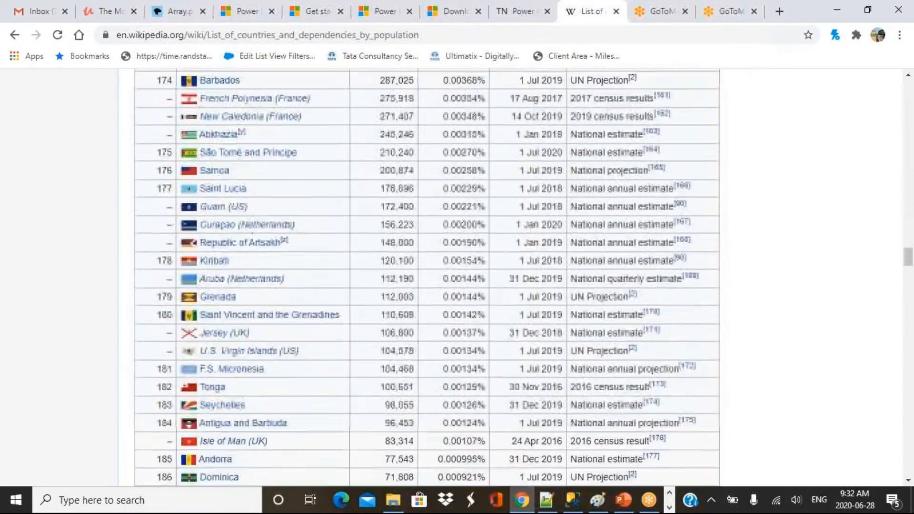
scroll(down, 3)
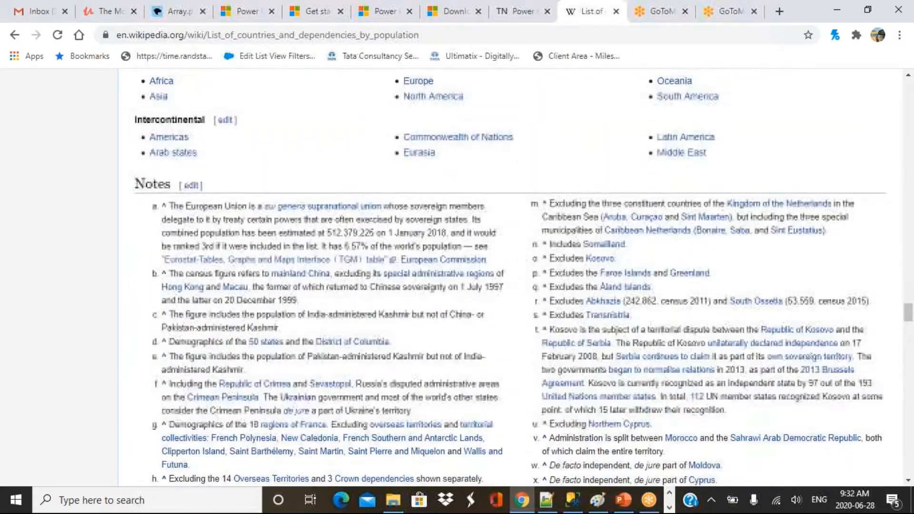
scroll(down, 3)
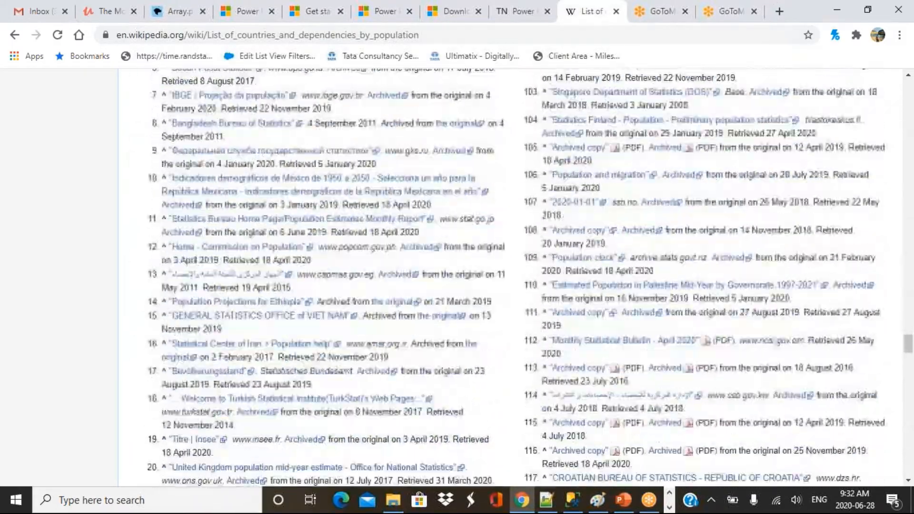
scroll(down, 3)
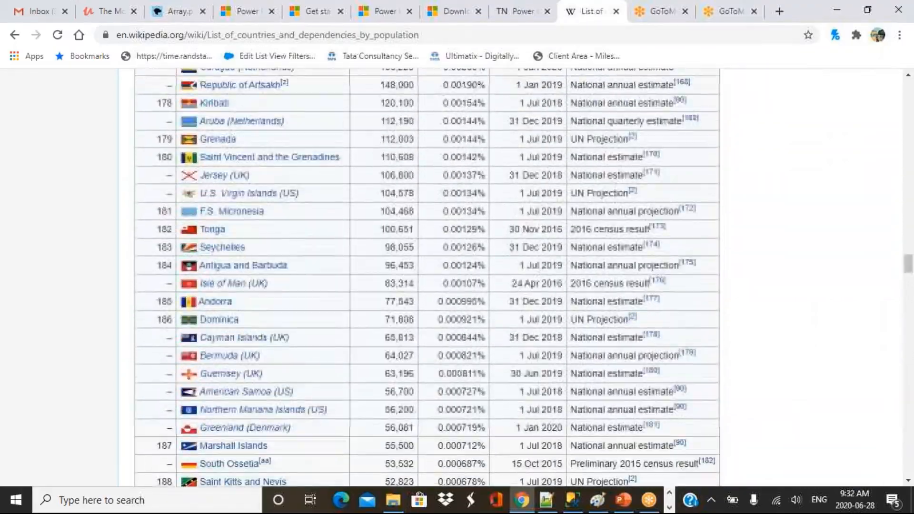
scroll(up, 3)
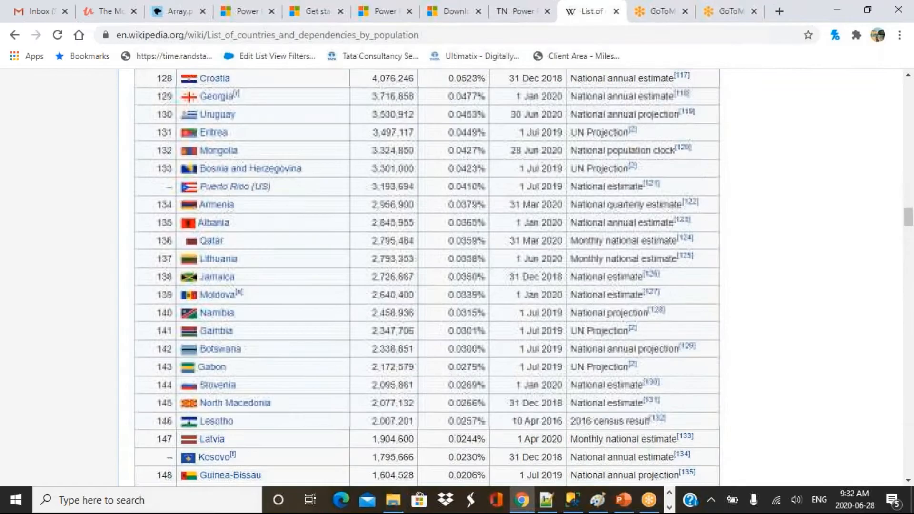
scroll(up, 3)
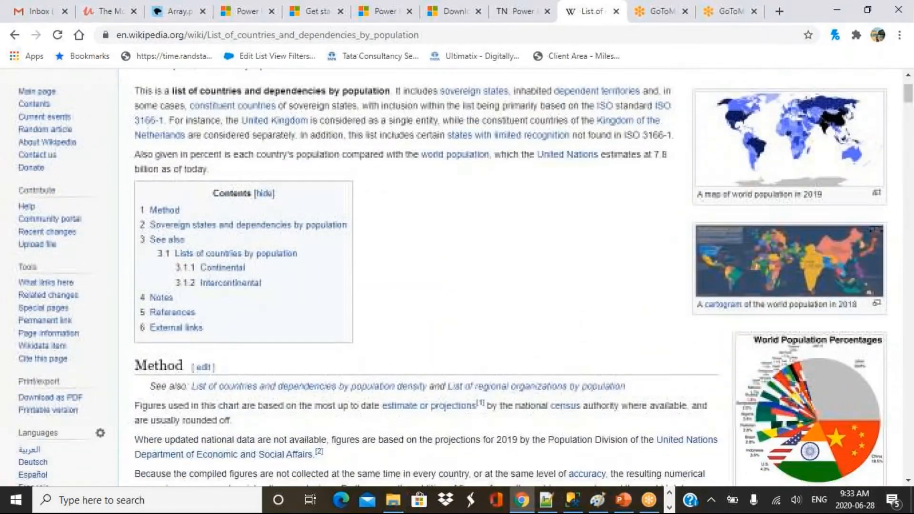
scroll(down, 3)
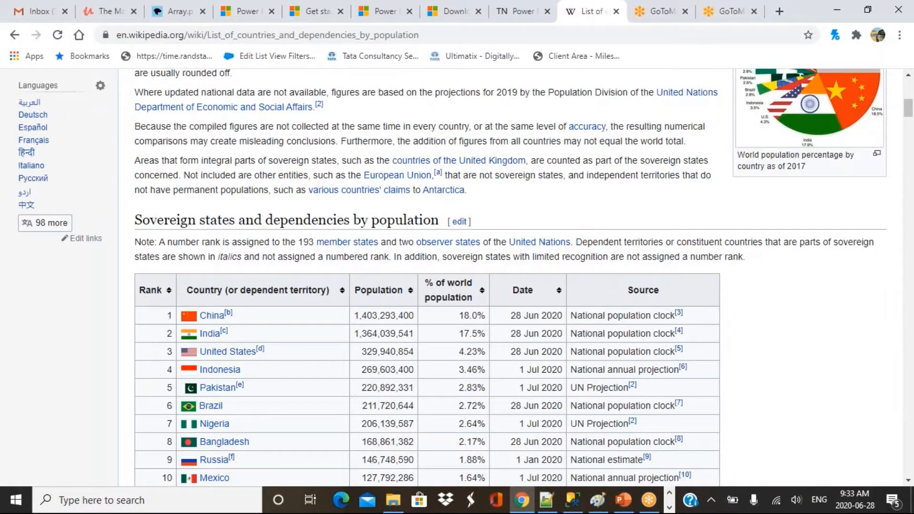
mouse_move(257, 398)
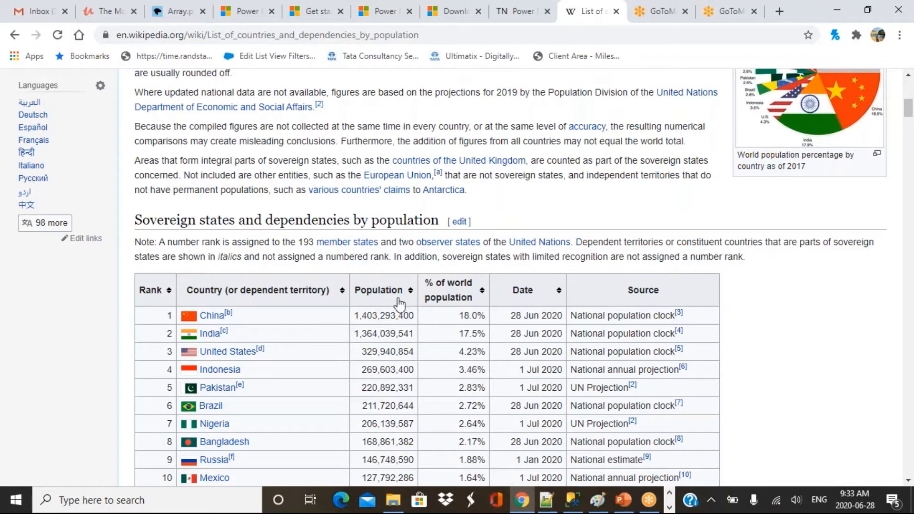
mouse_move(259, 318)
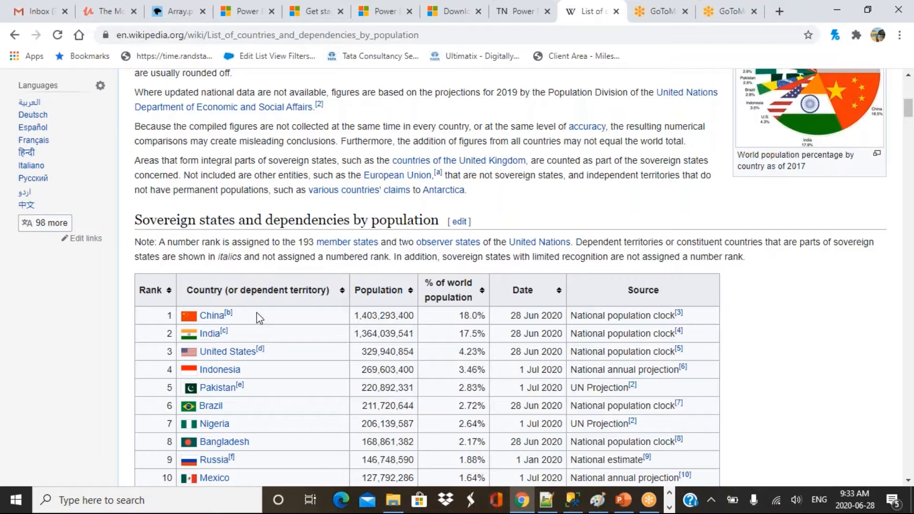
mouse_move(280, 387)
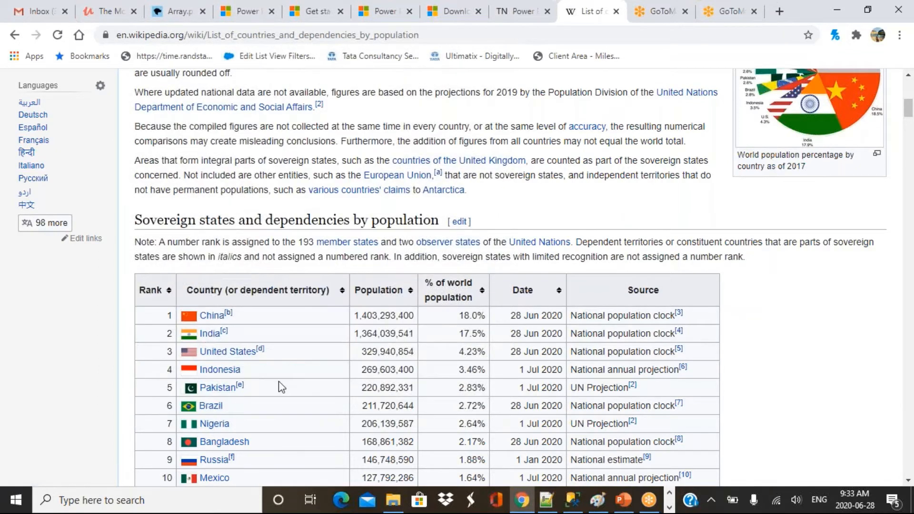
mouse_move(463, 384)
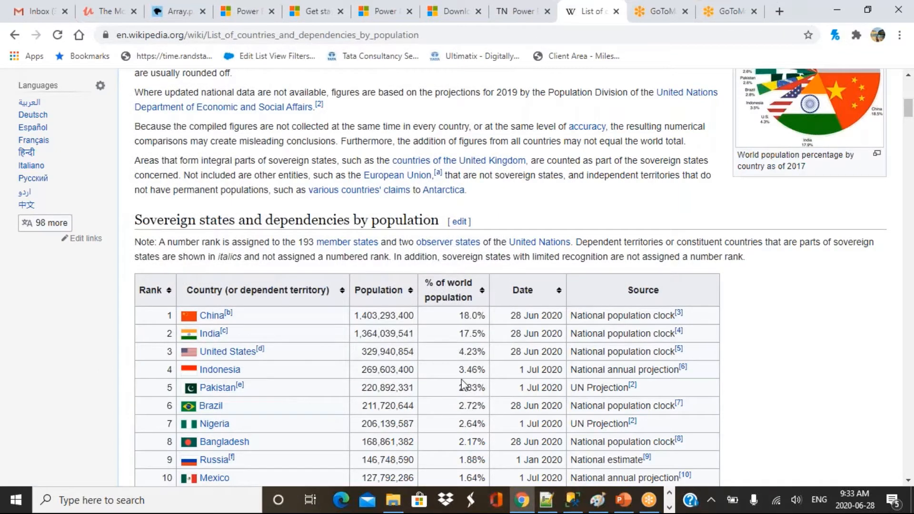
mouse_move(552, 327)
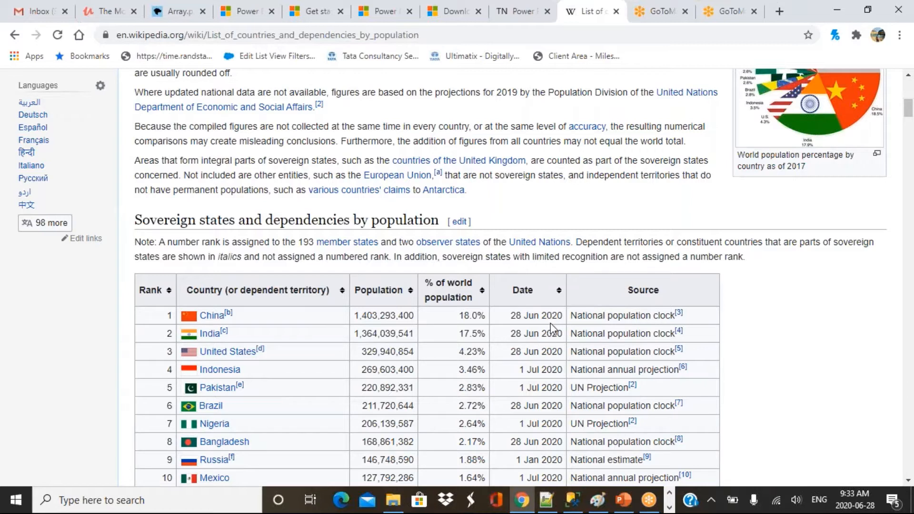
mouse_move(512, 406)
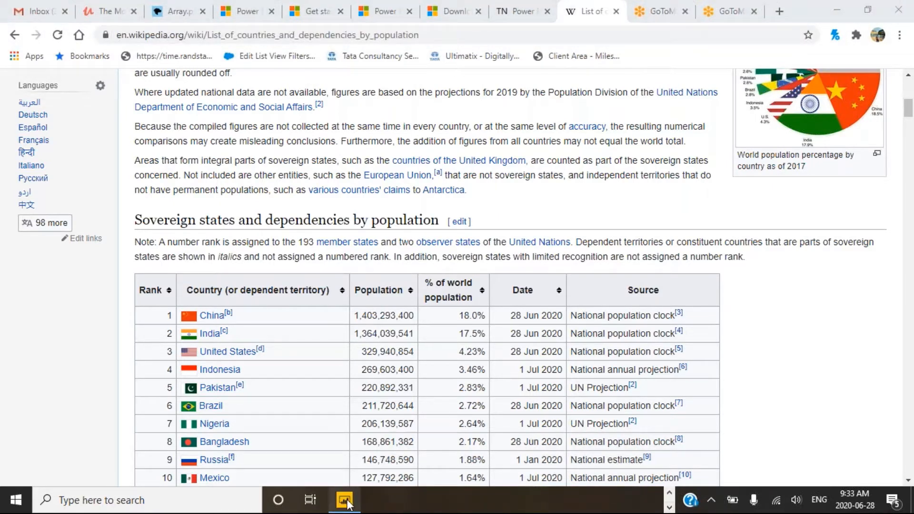
- Back in Power BI Desktop, start a Web data import from Get data
click(345, 499)
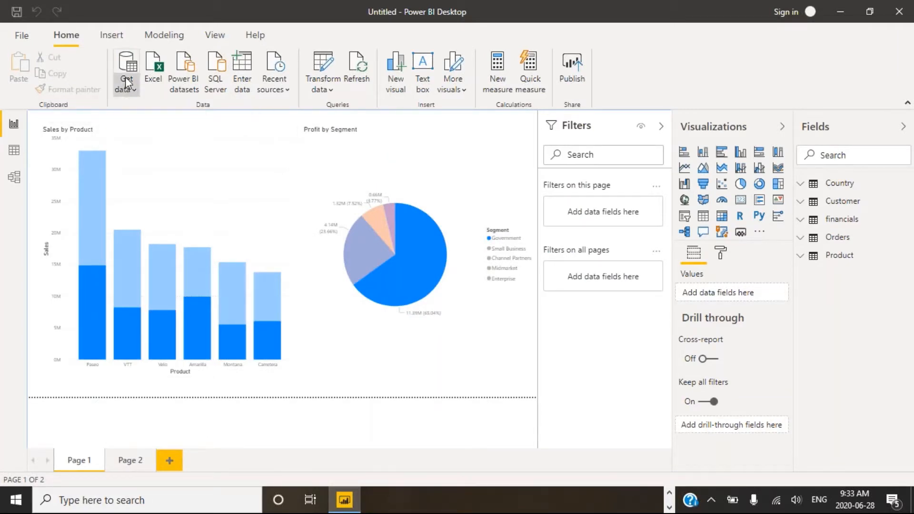
click(124, 70)
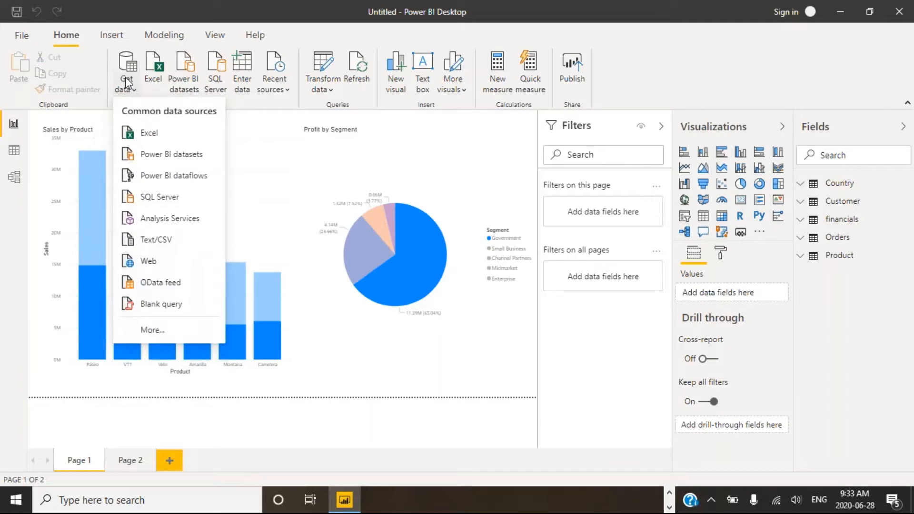
mouse_move(168, 197)
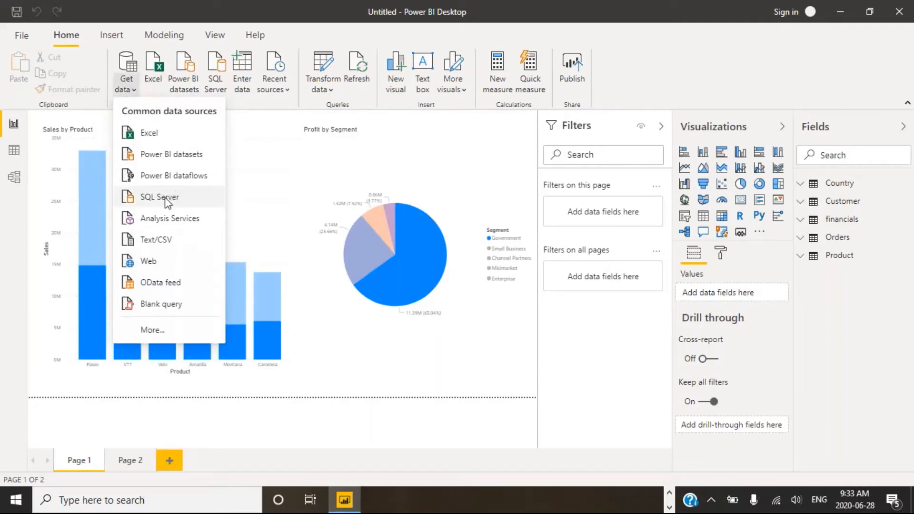
mouse_move(149, 261)
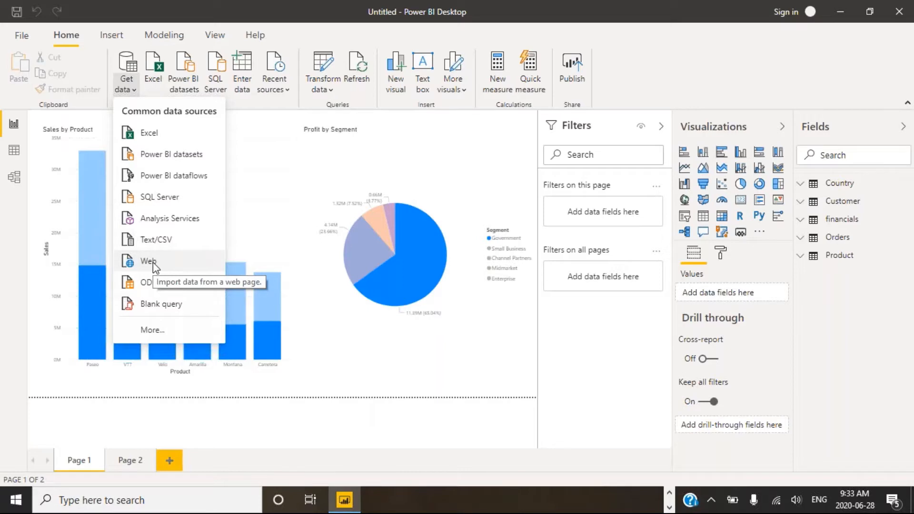
click(124, 73)
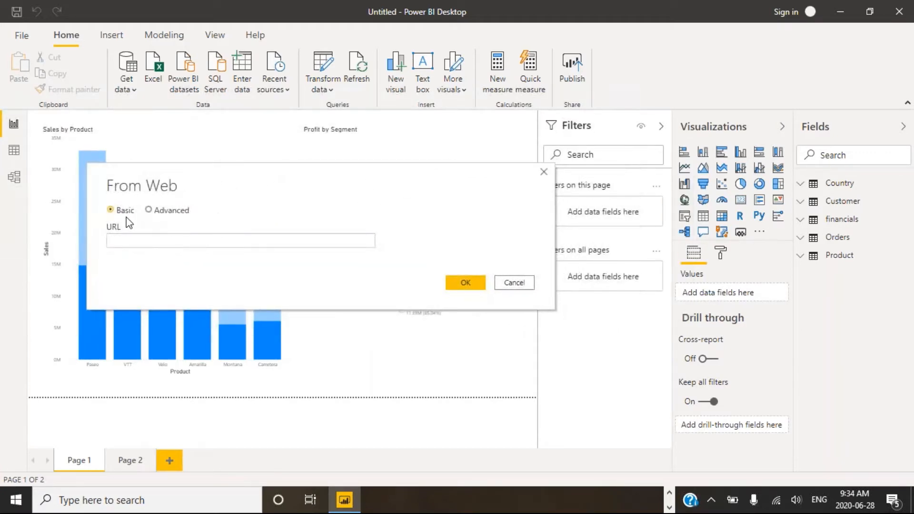
click(240, 239)
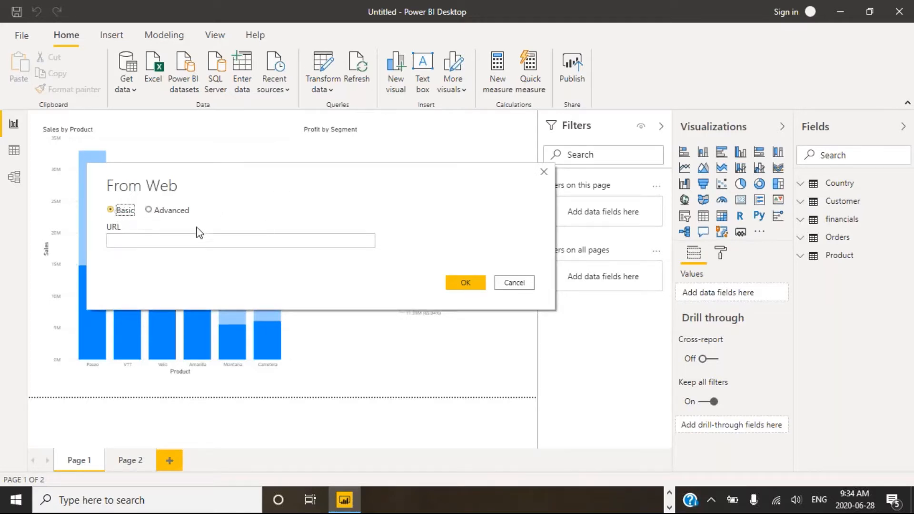
click(240, 240)
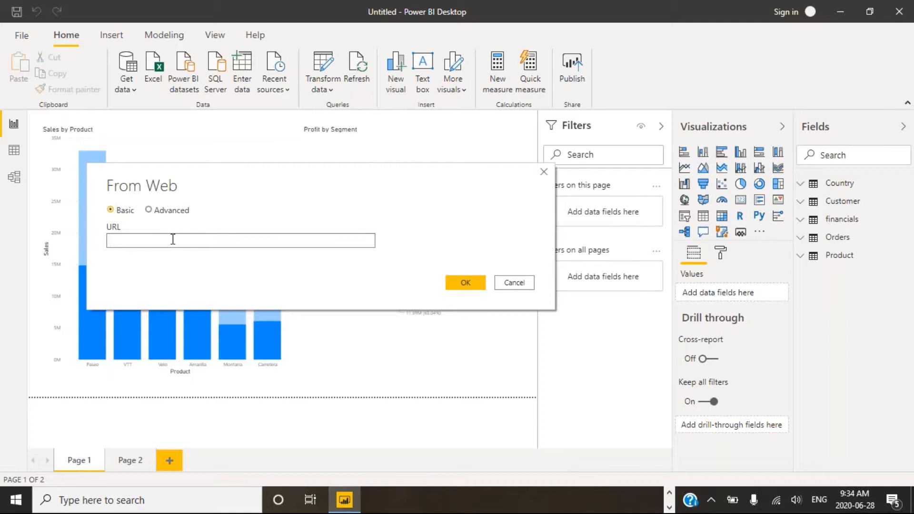
text(https://en.wikipedia.org/wiki/List_of_countries_and_dependencies_by_population)
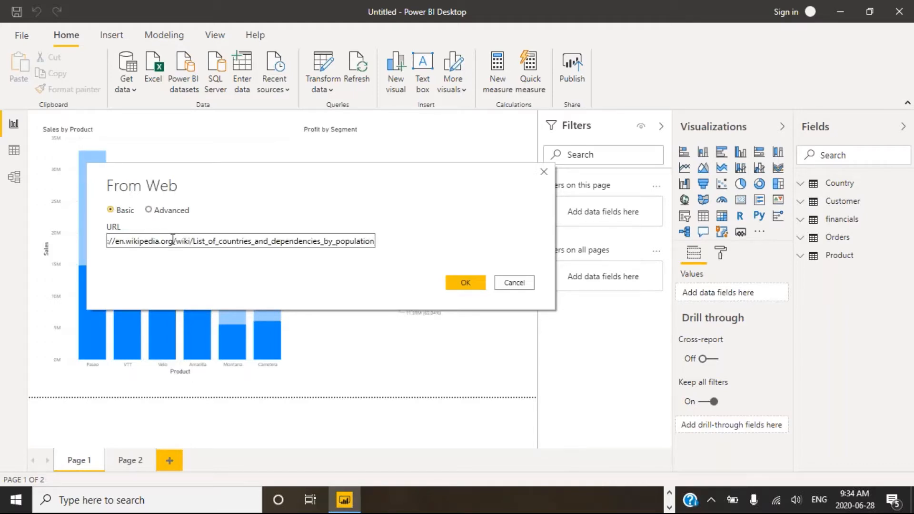
mouse_move(351, 321)
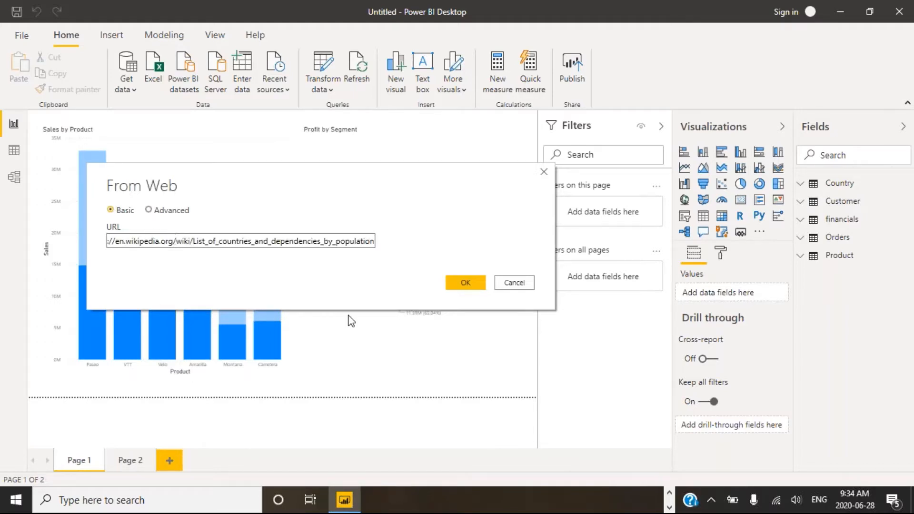
mouse_move(464, 281)
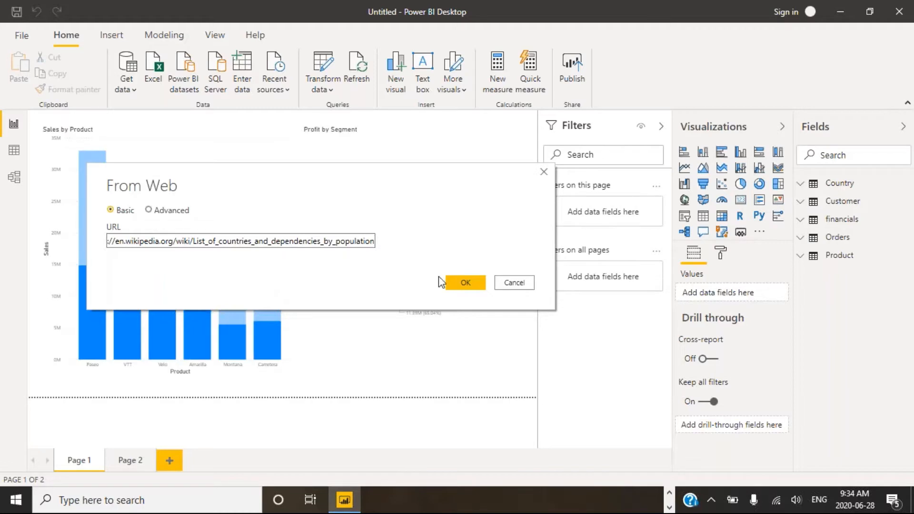
click(464, 282)
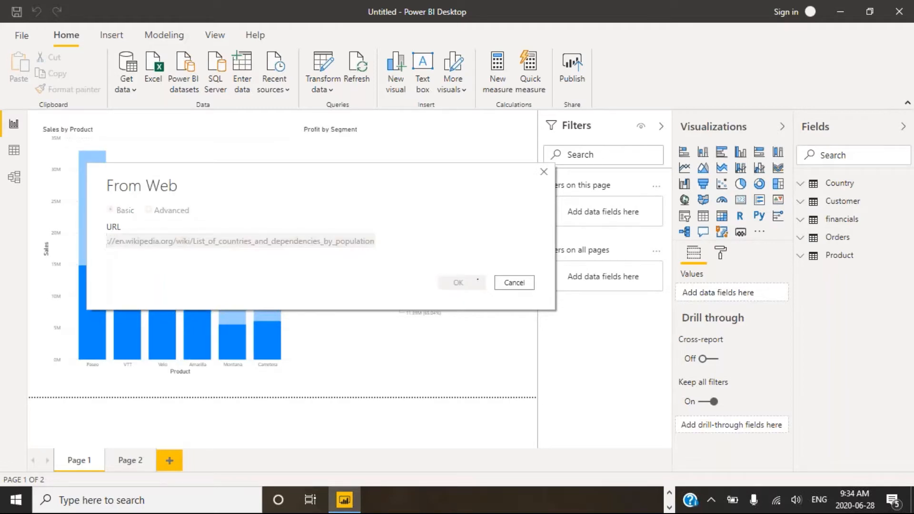
click(458, 283)
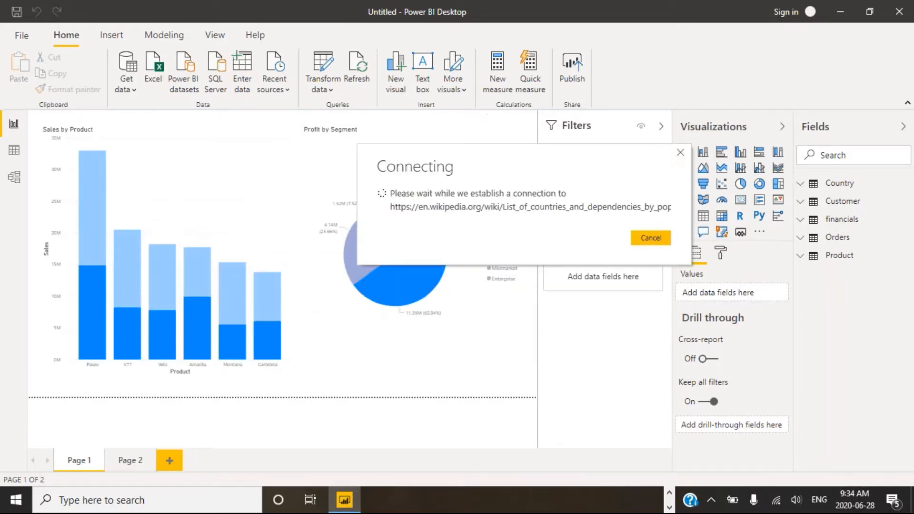
click(649, 238)
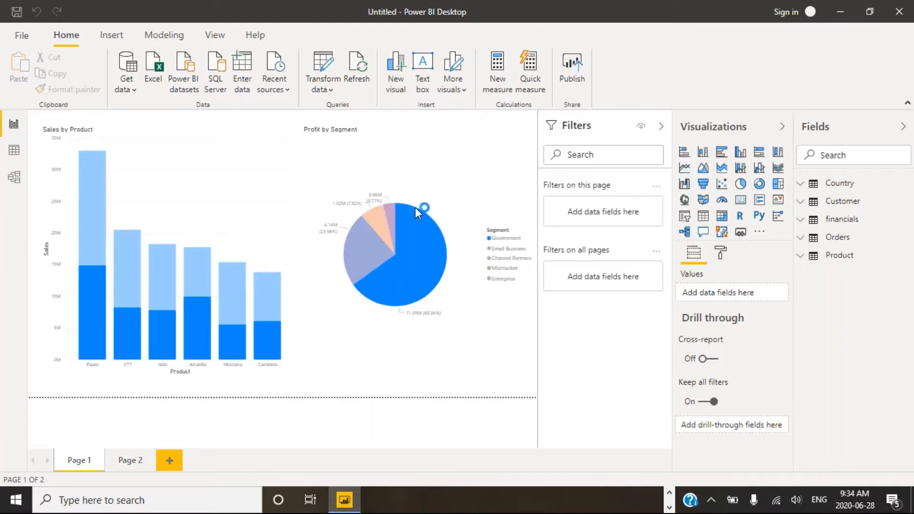
click(152, 69)
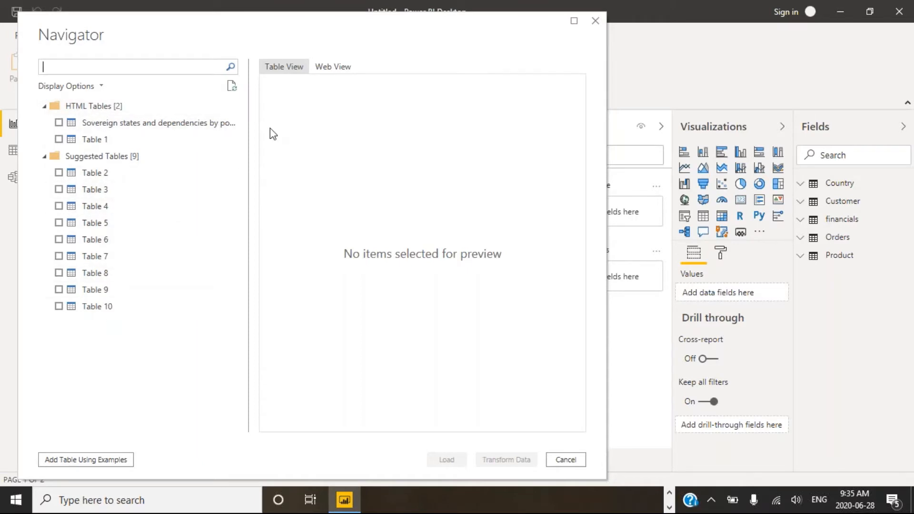
mouse_move(333, 67)
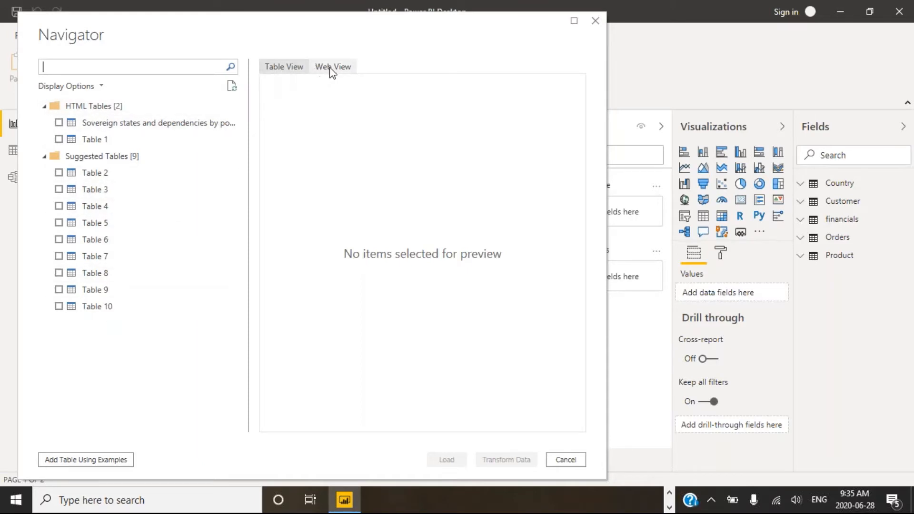
- Preview the Wikipedia page in the Navigator's Web View, then return to the table list
click(332, 65)
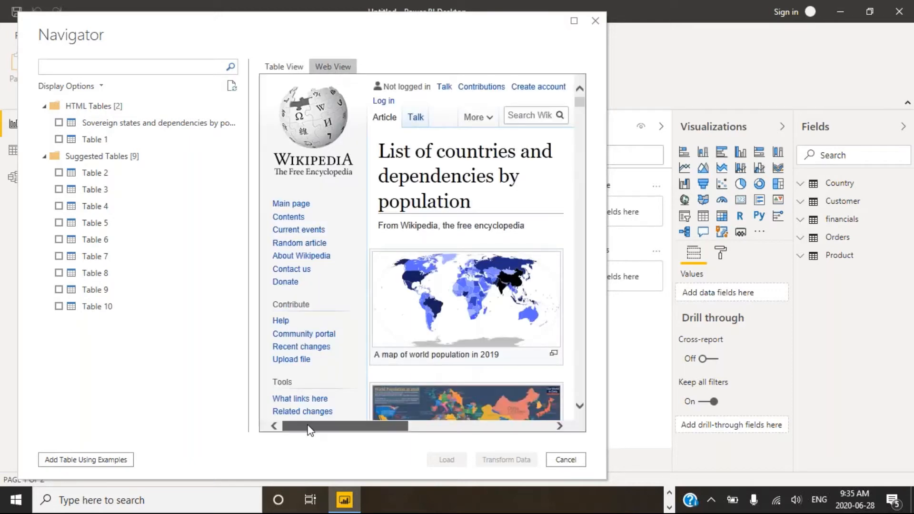
scroll(right, 3)
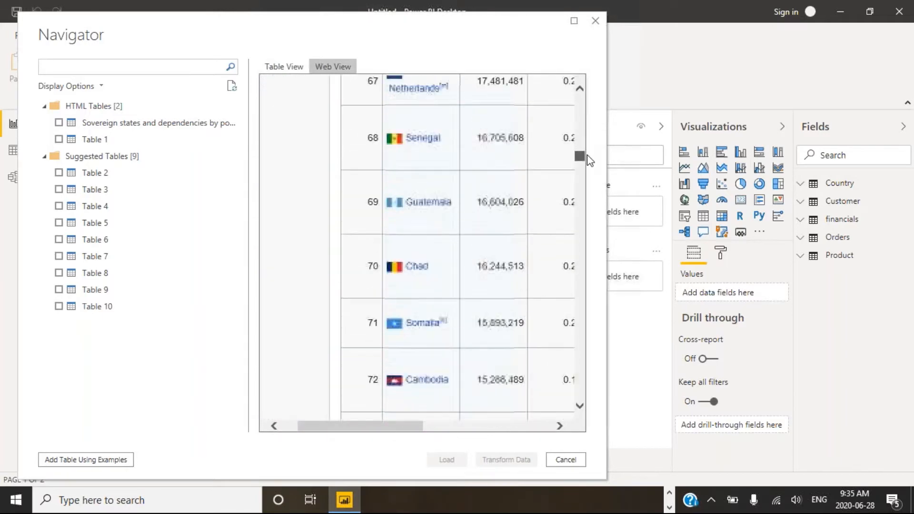
click(283, 66)
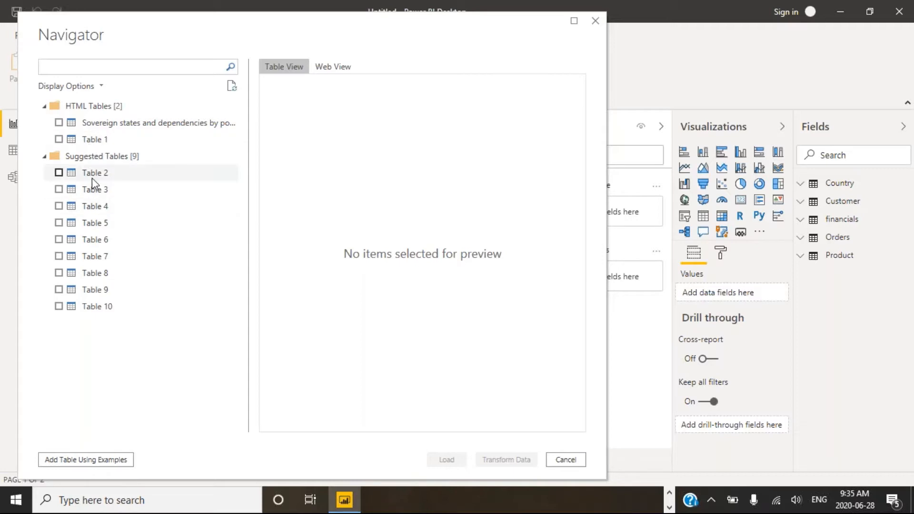
mouse_move(96, 305)
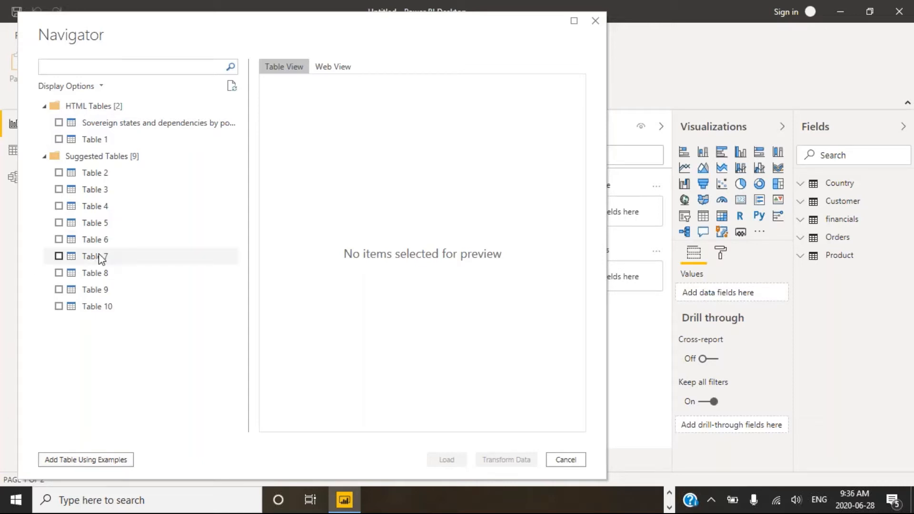
mouse_move(157, 123)
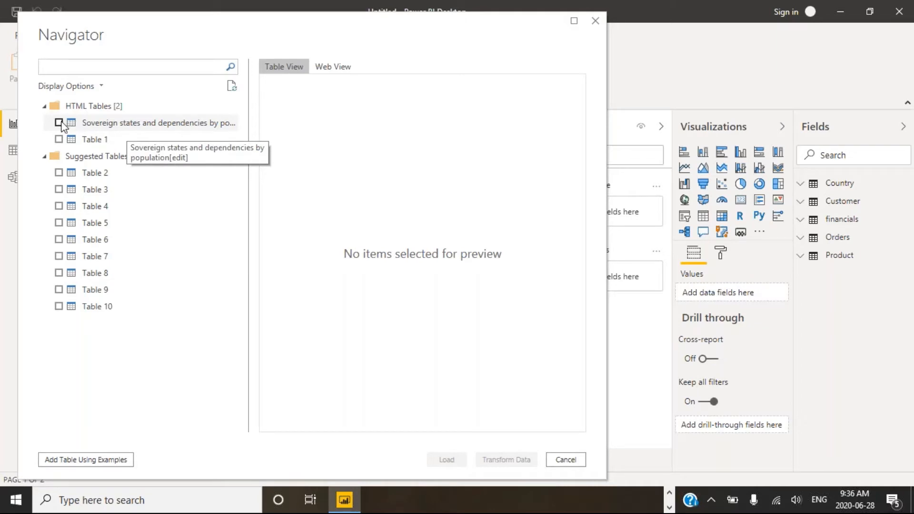
- Tick the Sovereign states and dependencies by population table and scan its preview columns
click(59, 122)
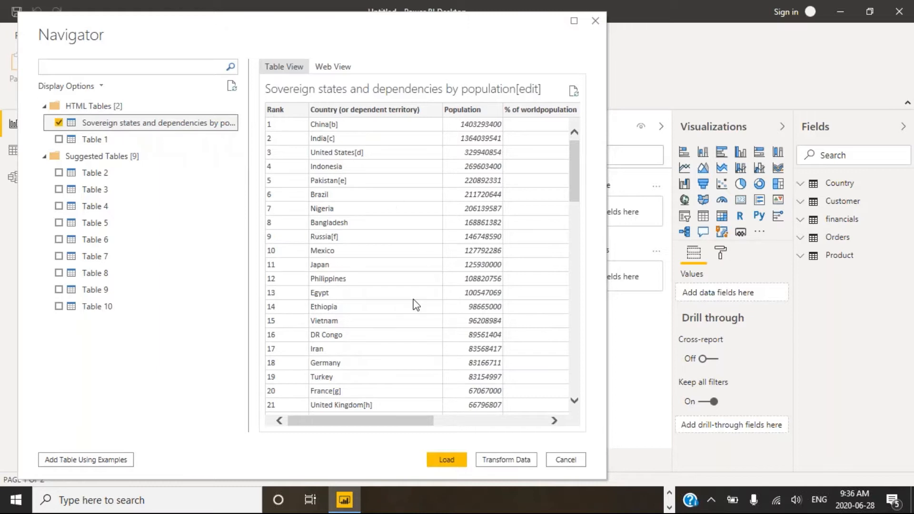
mouse_move(346, 127)
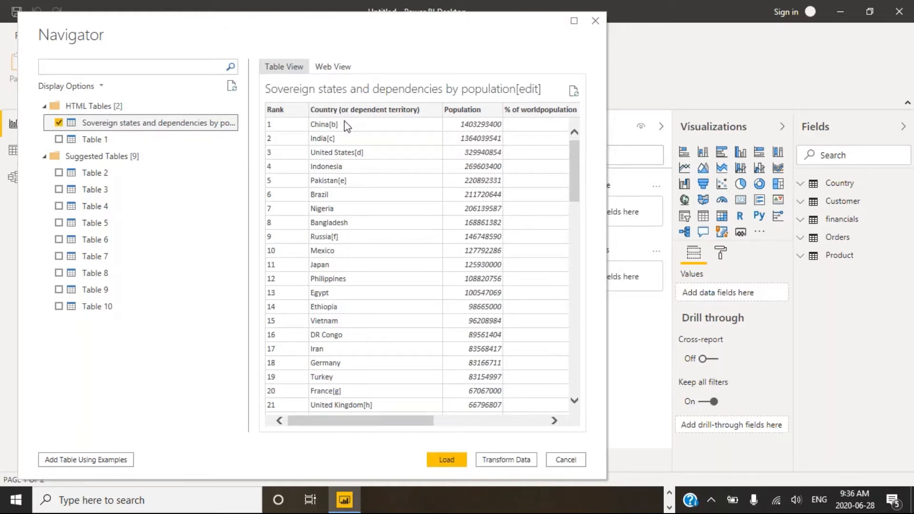
mouse_move(337, 127)
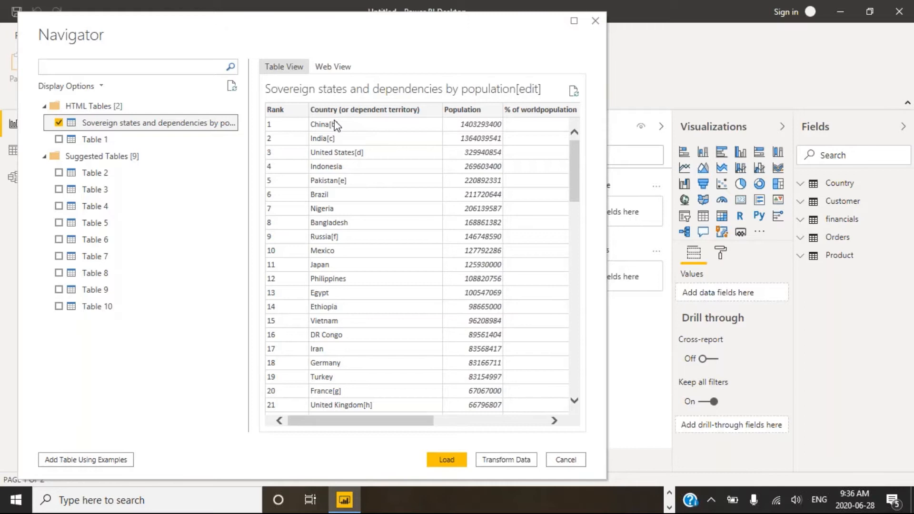
mouse_move(334, 131)
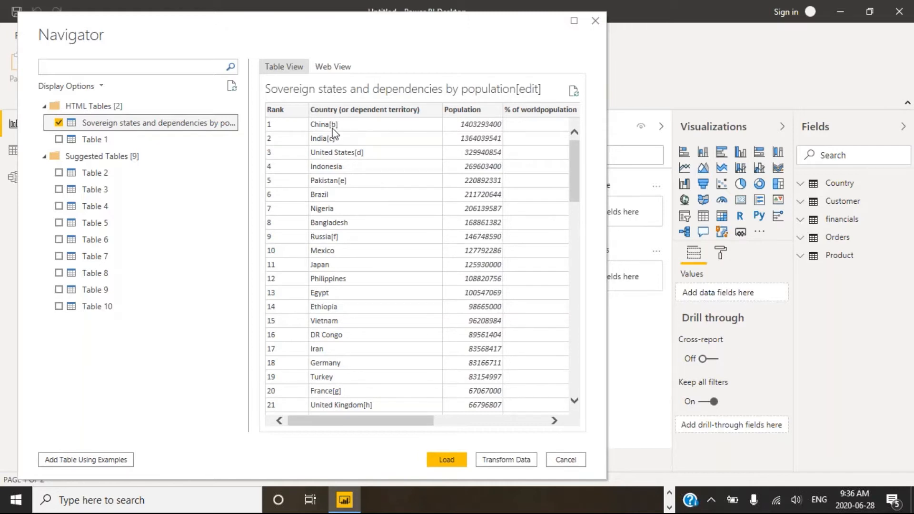
mouse_move(346, 150)
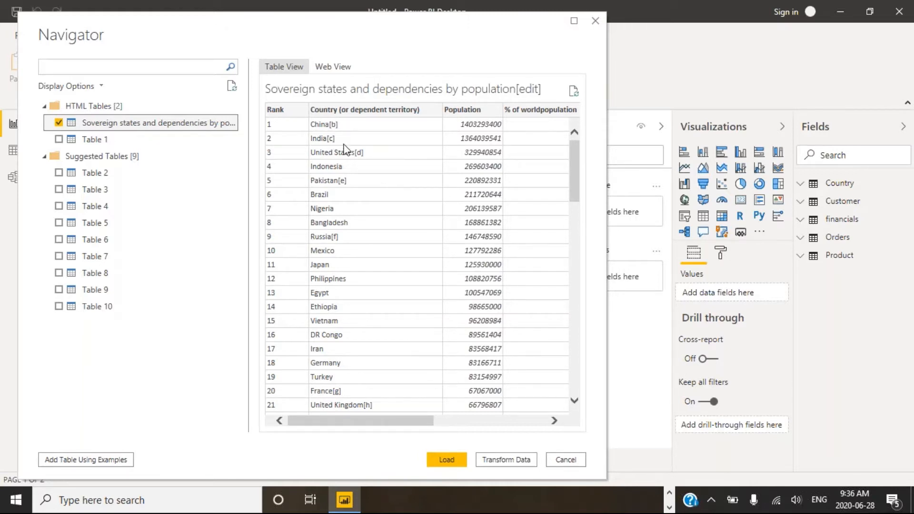
mouse_move(366, 159)
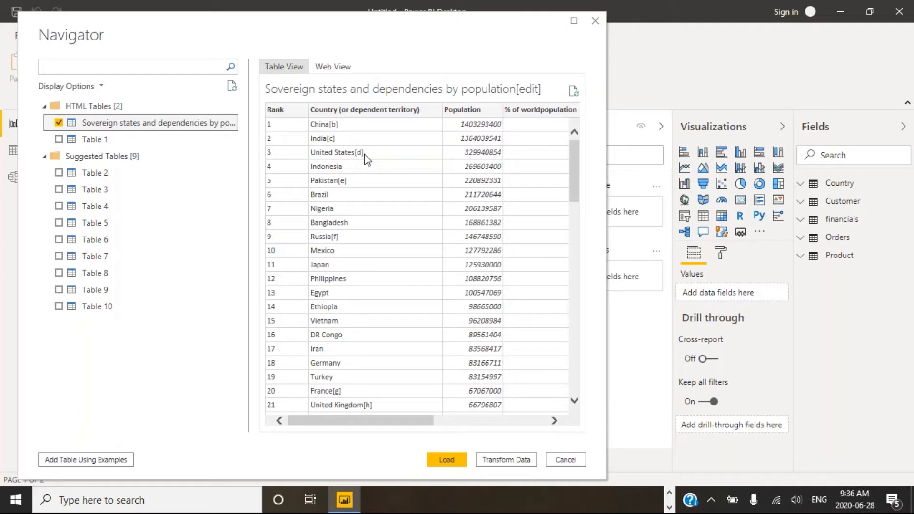
mouse_move(365, 278)
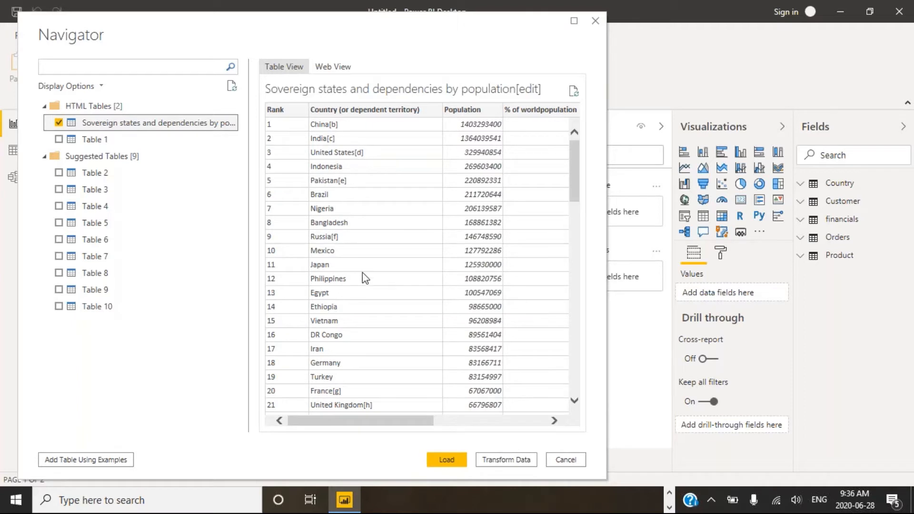
mouse_move(340, 423)
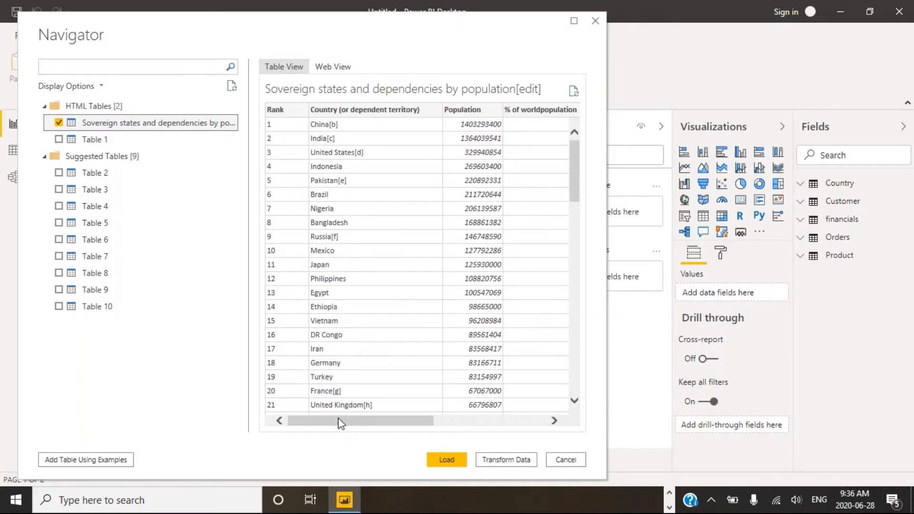
drag(341, 420, 464, 419)
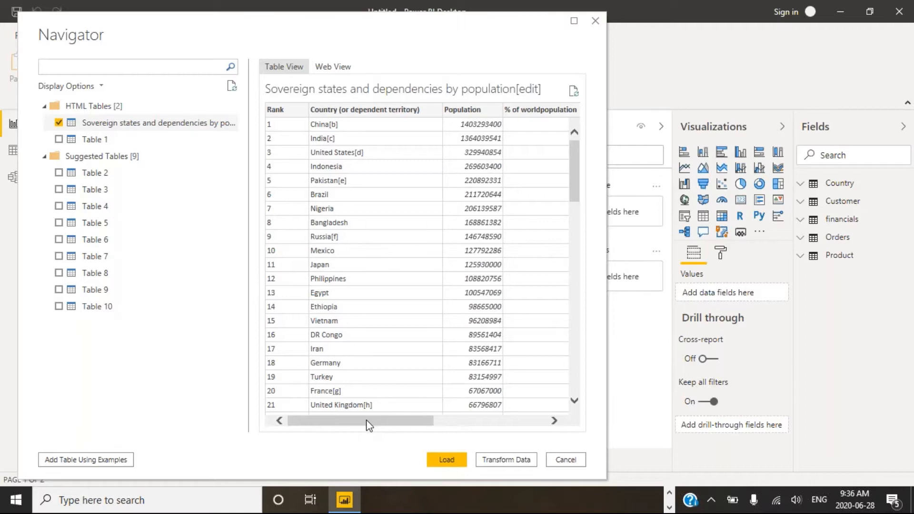
mouse_move(347, 425)
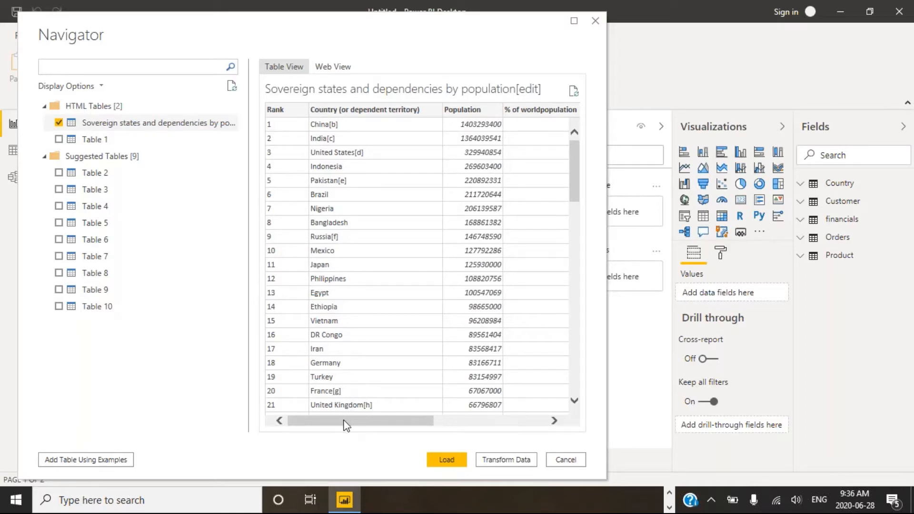
drag(360, 419, 456, 420)
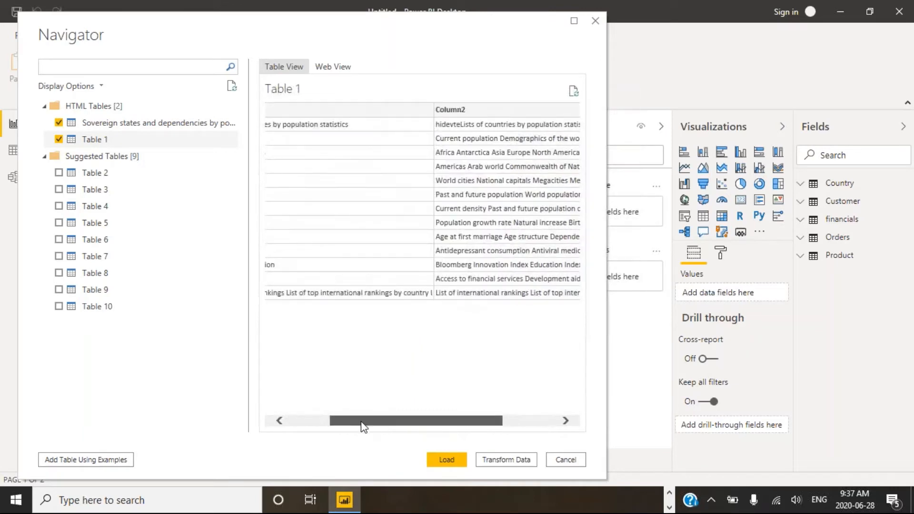
- Examine Table 2's country population rows sideways, then preview Table 3's section headings
click(93, 172)
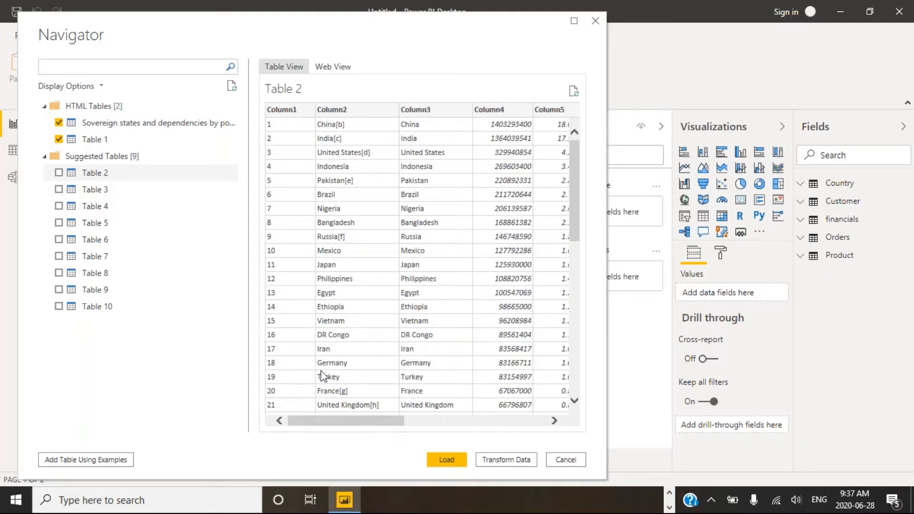
mouse_move(338, 251)
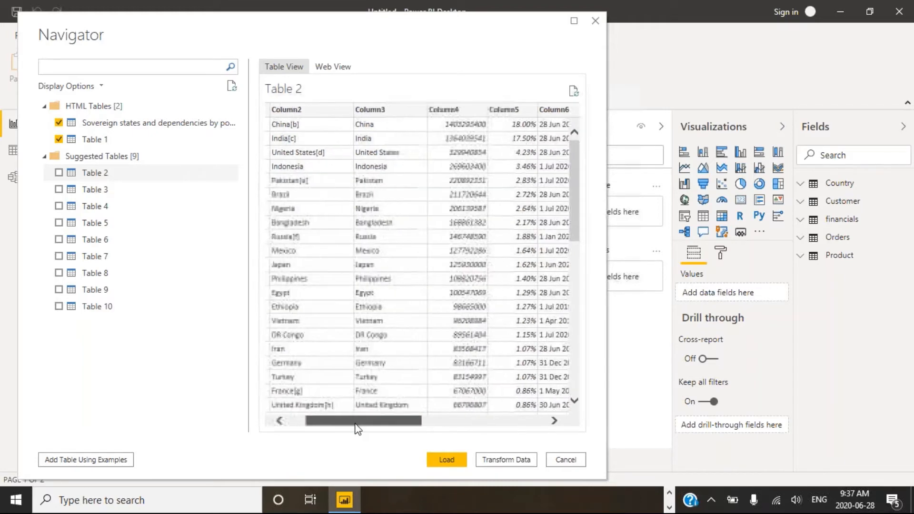
drag(362, 419, 480, 420)
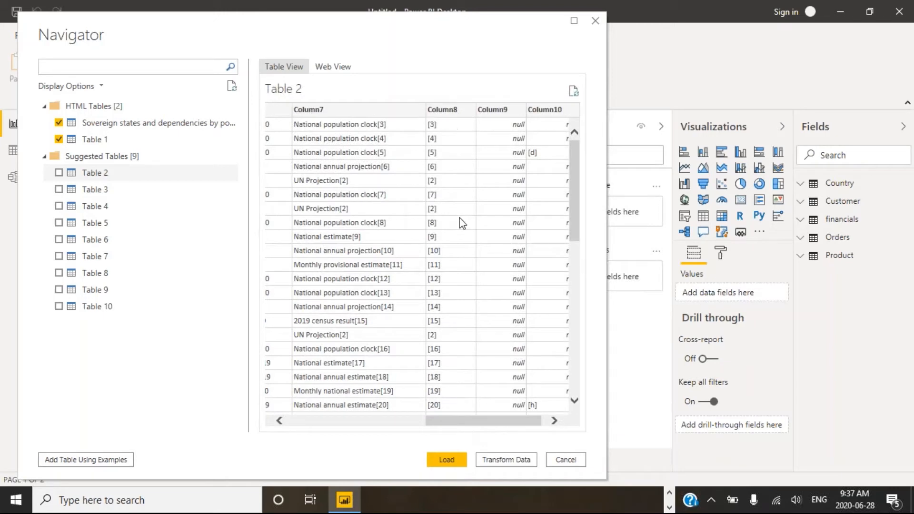
mouse_move(480, 430)
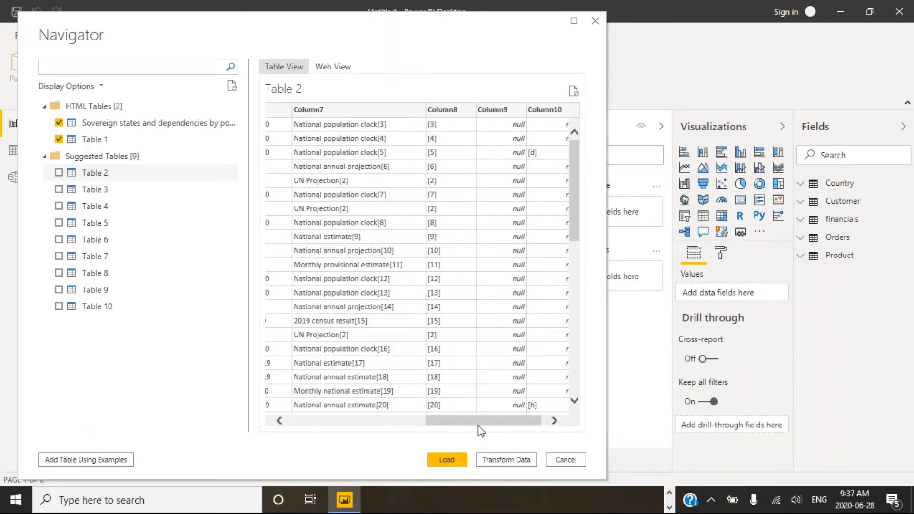
drag(483, 419, 448, 420)
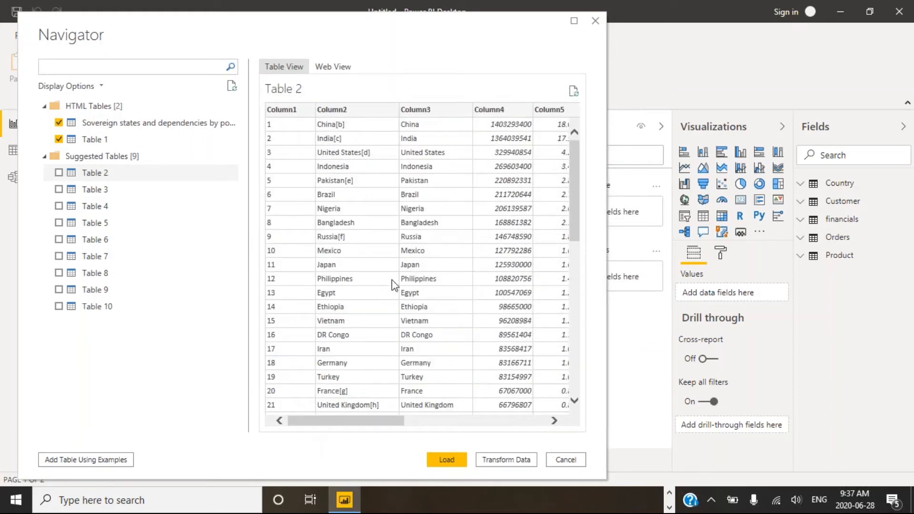
mouse_move(93, 188)
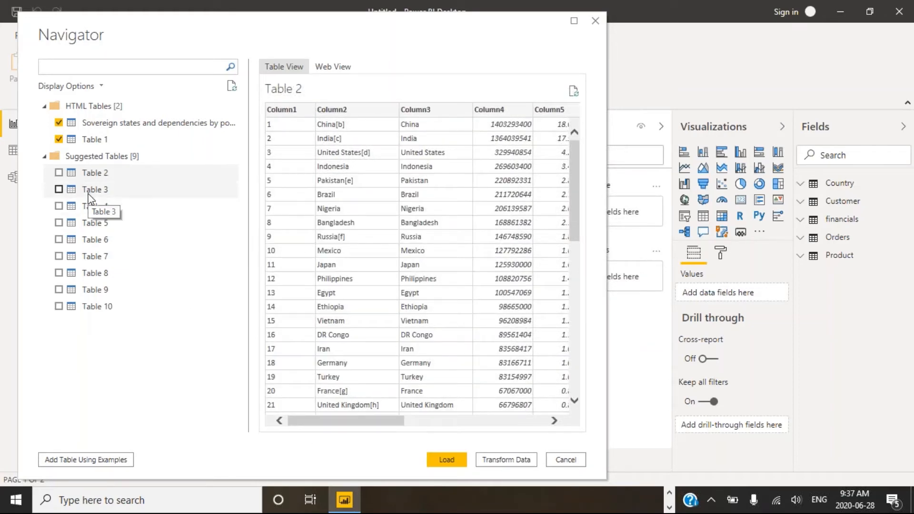
click(94, 189)
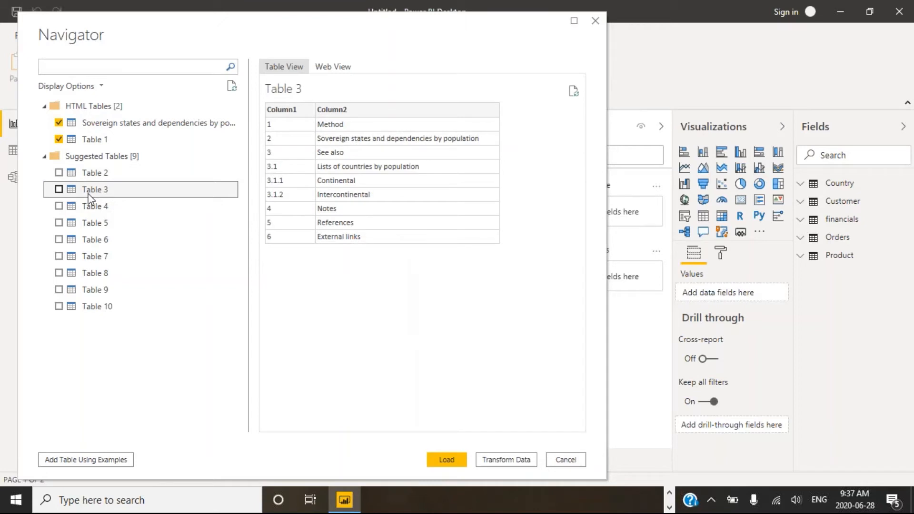
mouse_move(194, 195)
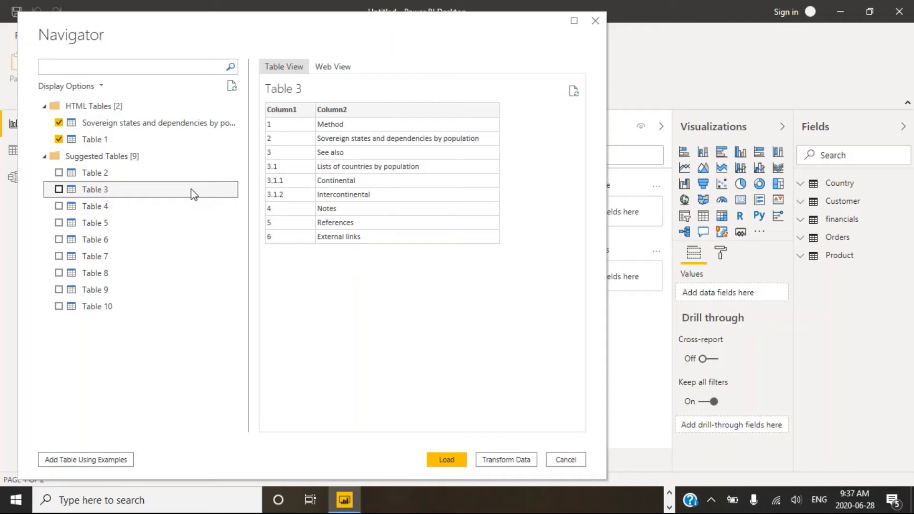
- Load the Sovereign states and dependencies by population table into the report
click(157, 122)
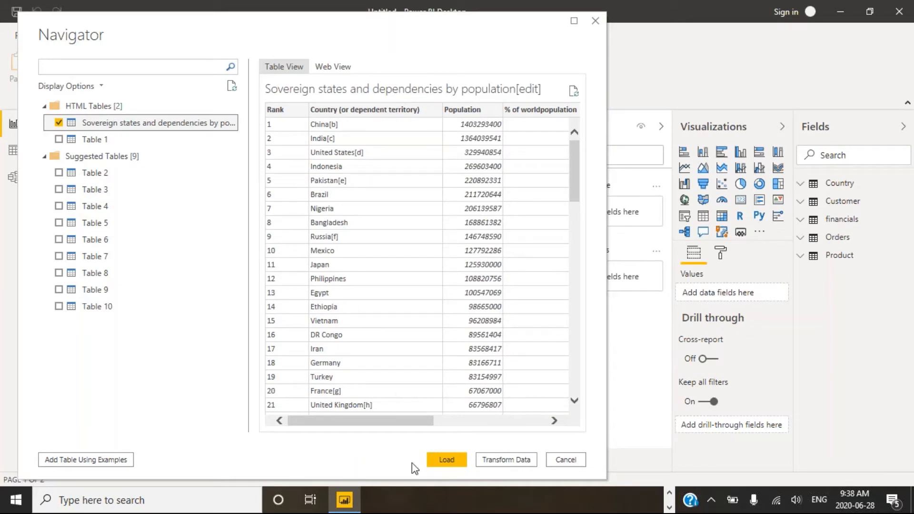
mouse_move(446, 459)
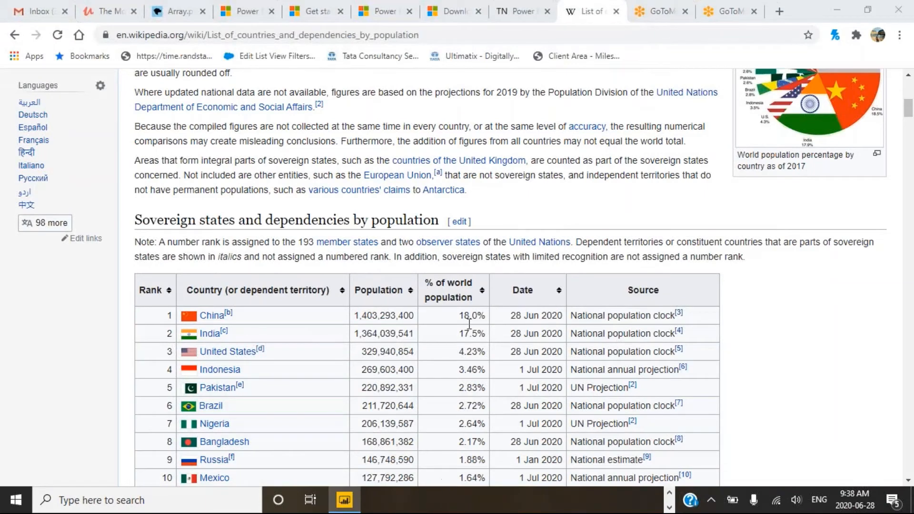
click(344, 500)
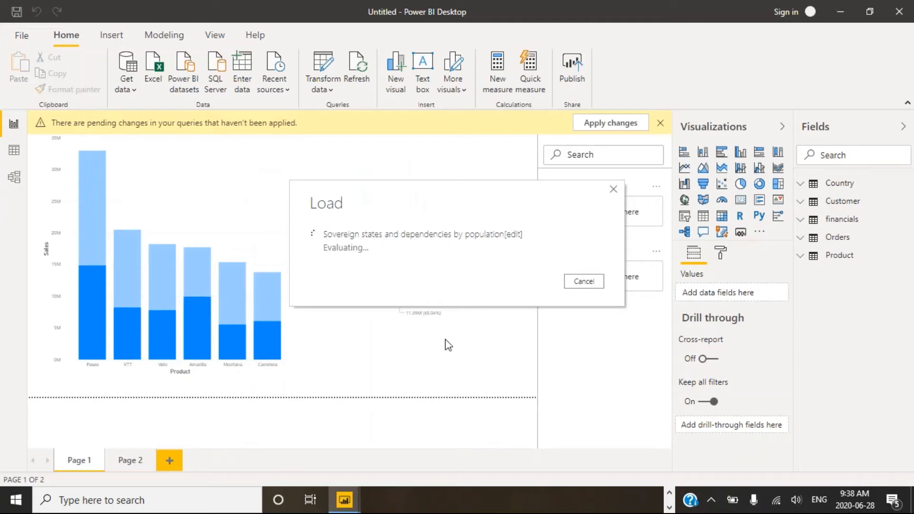
mouse_move(405, 387)
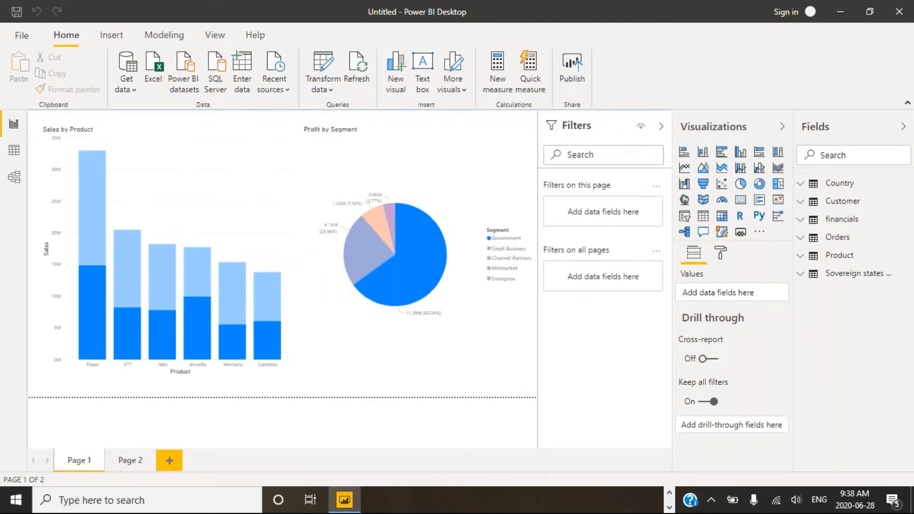
mouse_move(684, 63)
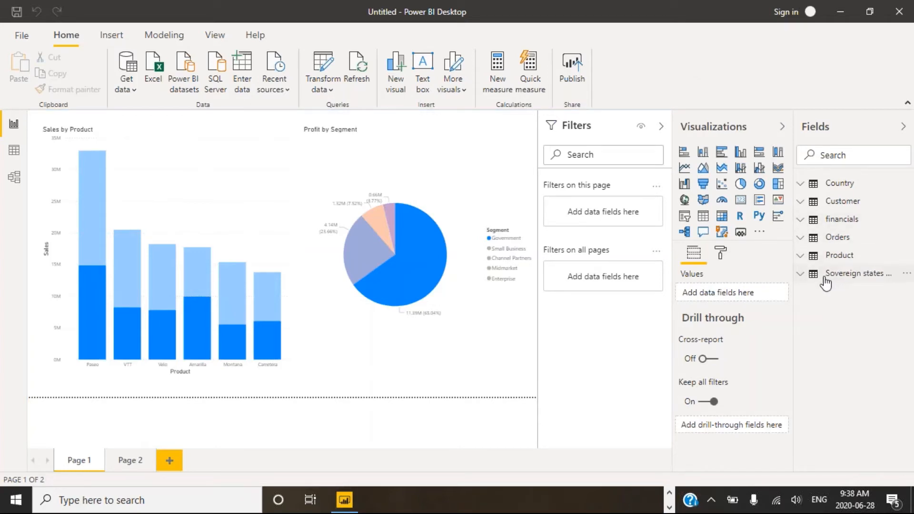
mouse_move(850, 279)
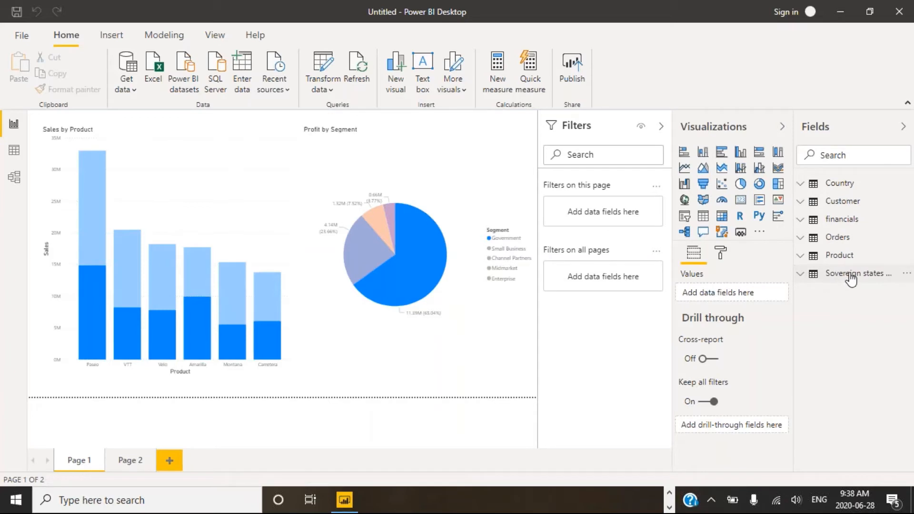
mouse_move(851, 273)
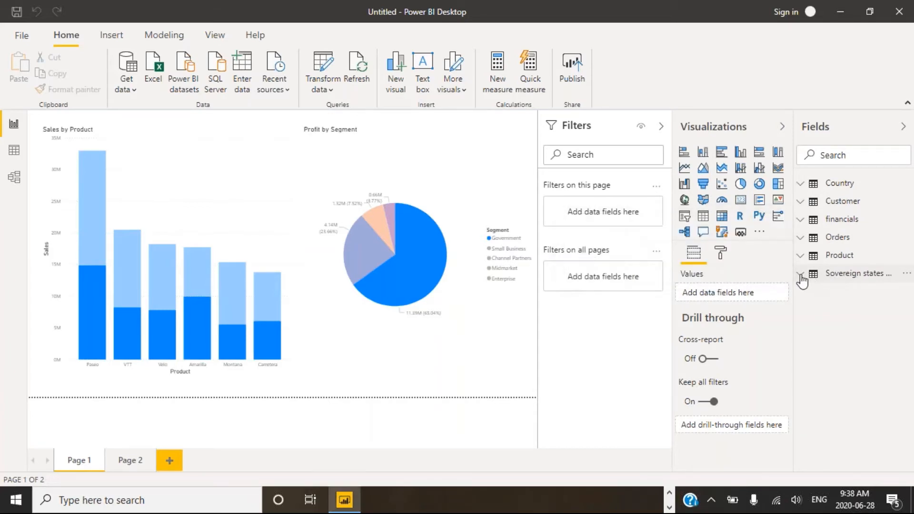
- Expand the Sovereign states table in Fields and inspect the % of world population column
click(802, 273)
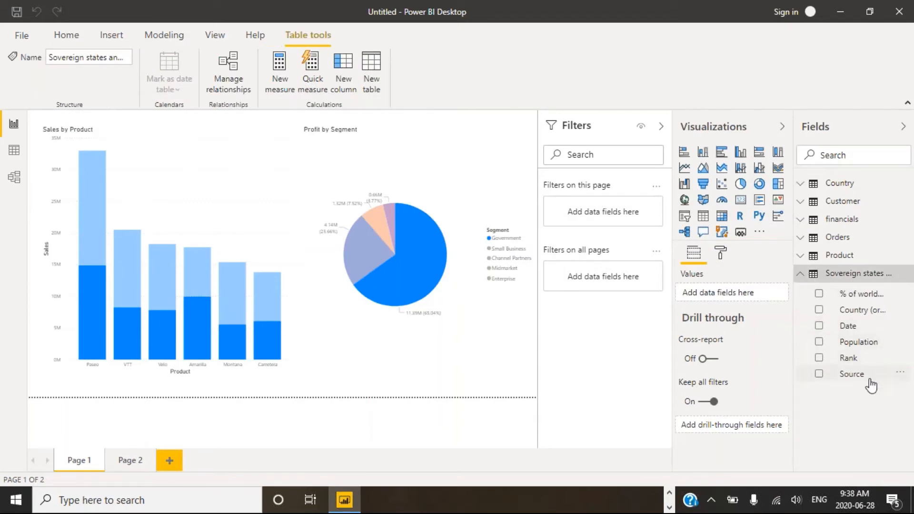
mouse_move(862, 294)
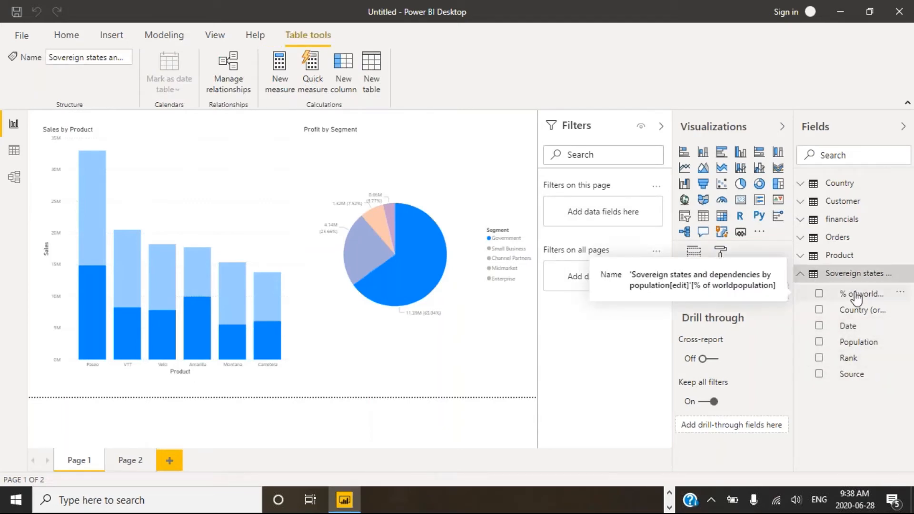
click(863, 293)
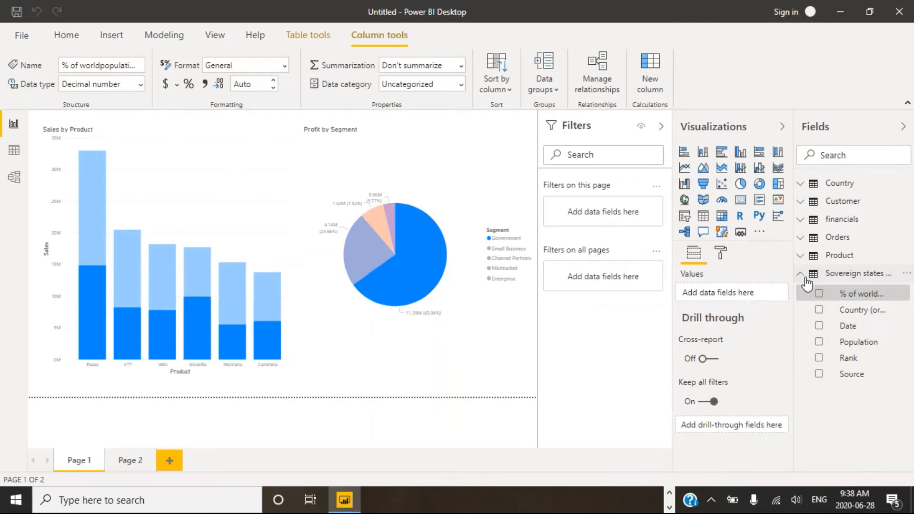
mouse_move(804, 278)
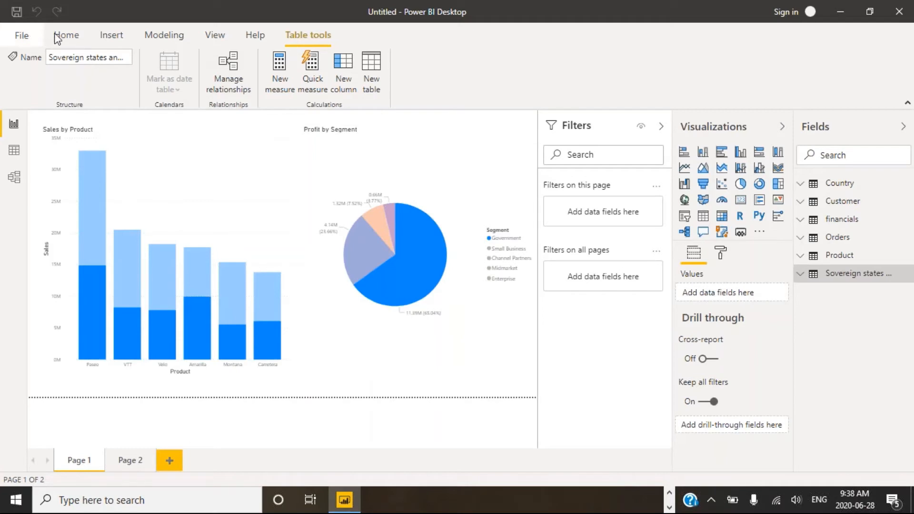
- Launch Power Query Editor via Transform data on the Home ribbon
click(65, 36)
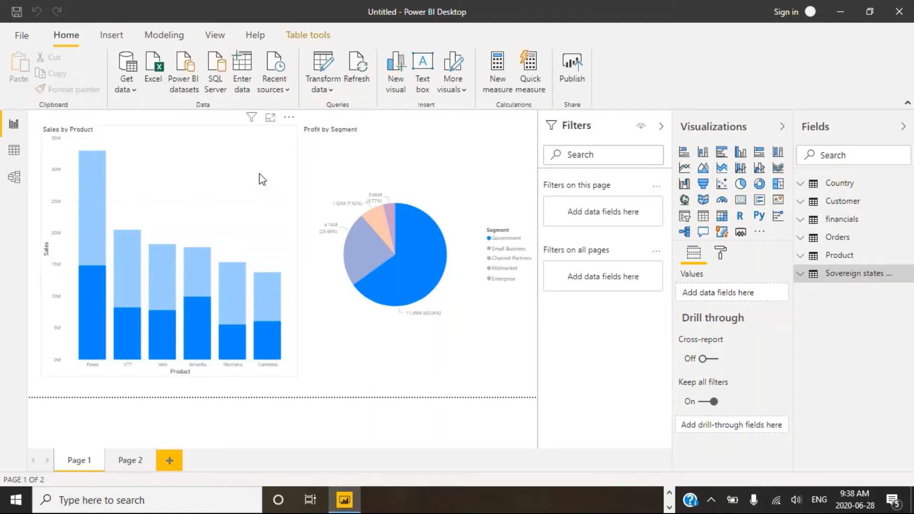
click(321, 69)
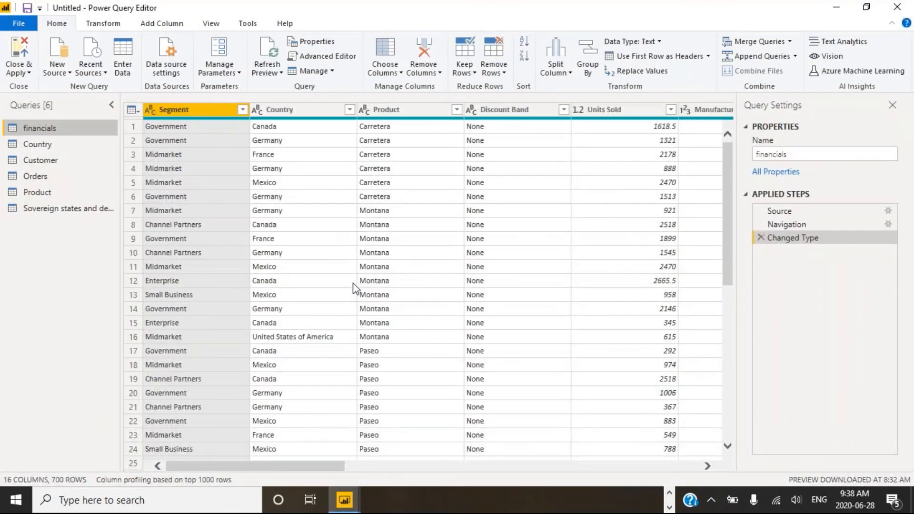
- Show the Sovereign states query and select its Country (or dependent territory) column
click(68, 209)
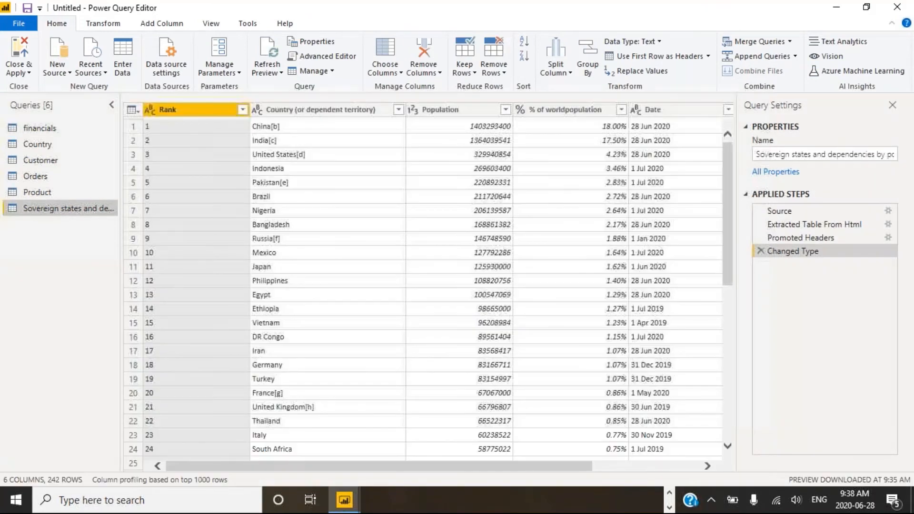
click(318, 110)
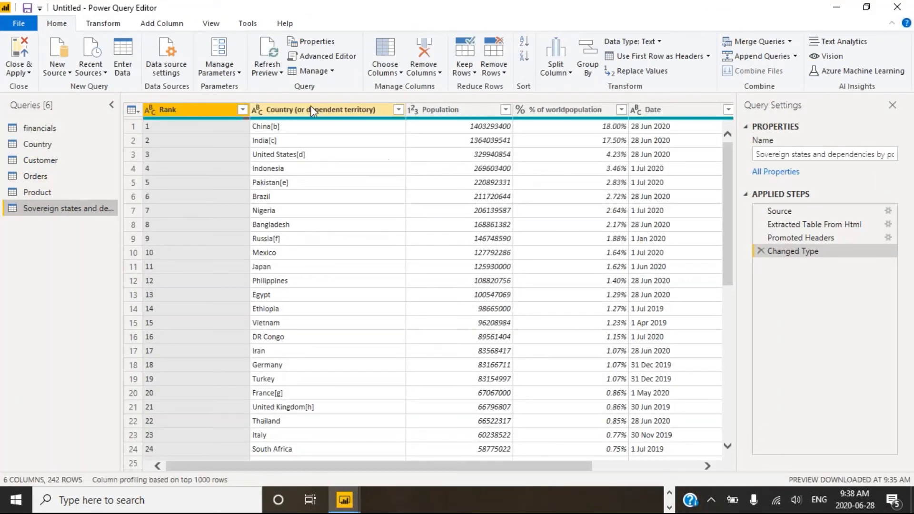
click(318, 109)
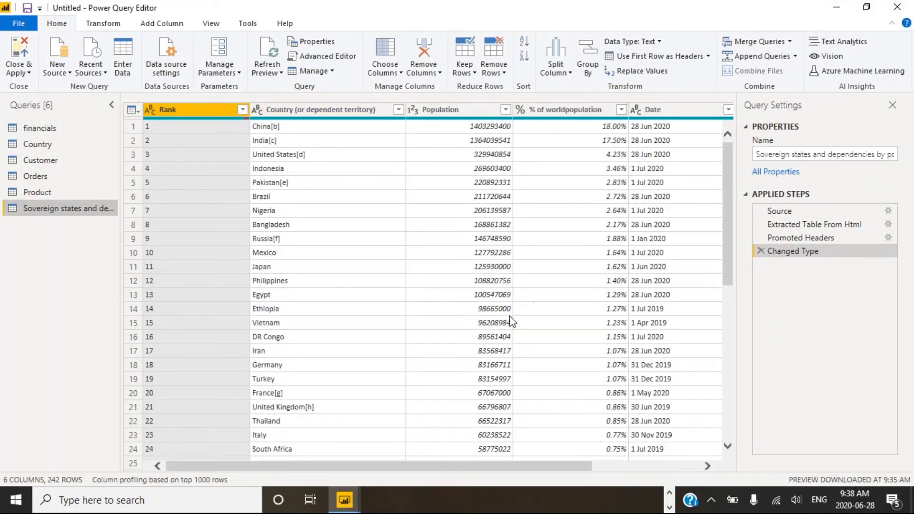
mouse_move(411, 469)
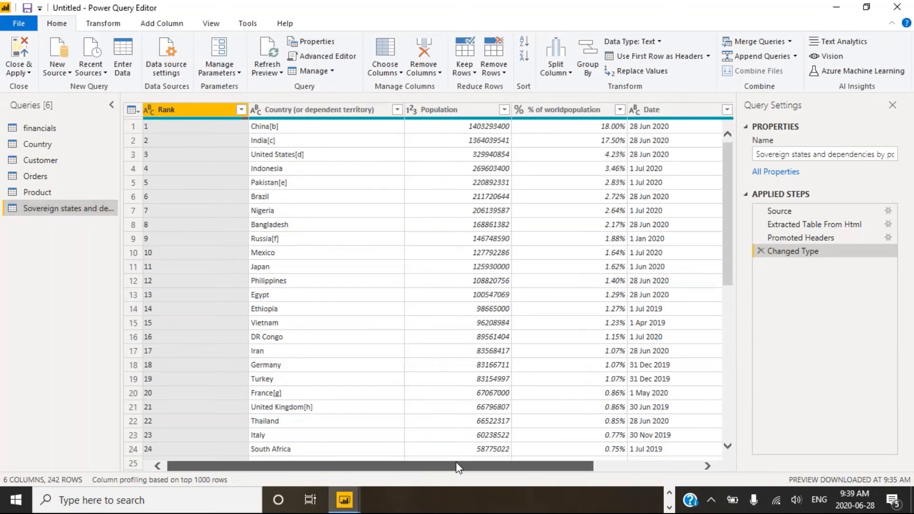
scroll(right, 3)
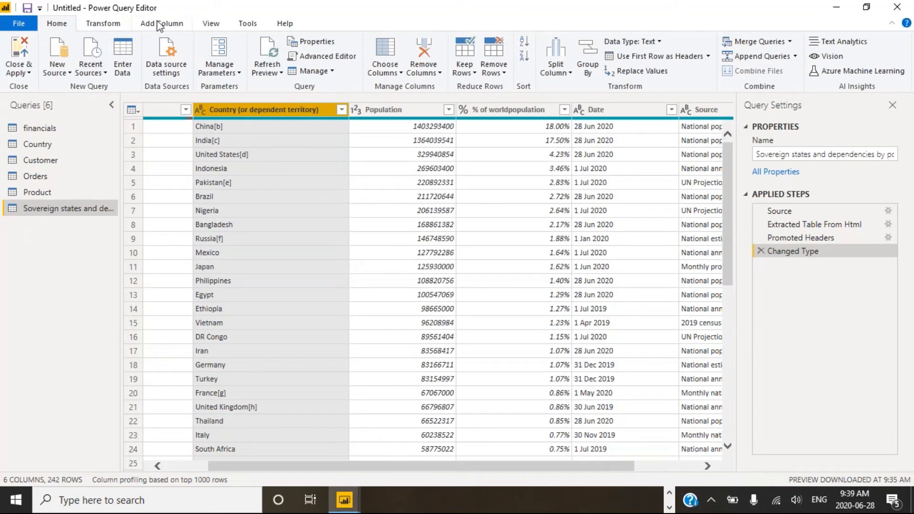
- Create a Text Before Delimiter column from the example China, stripping the footnote brackets
click(161, 22)
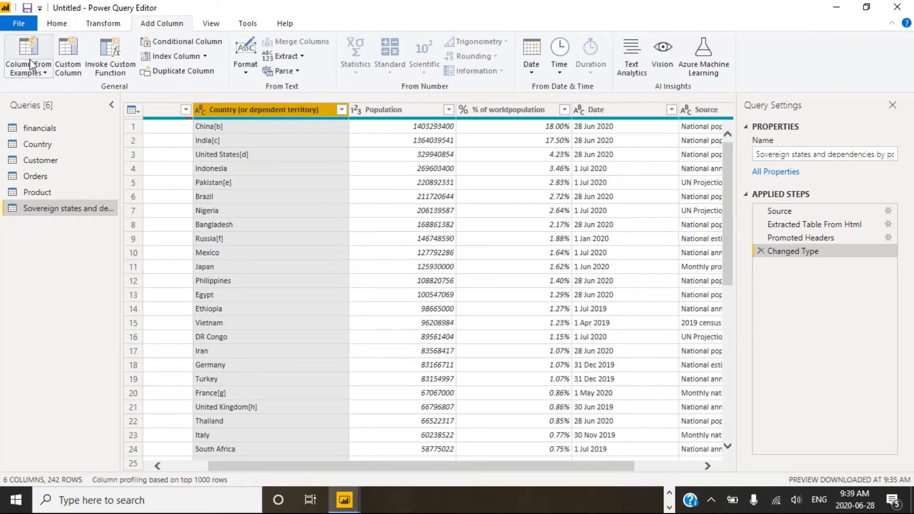
click(27, 55)
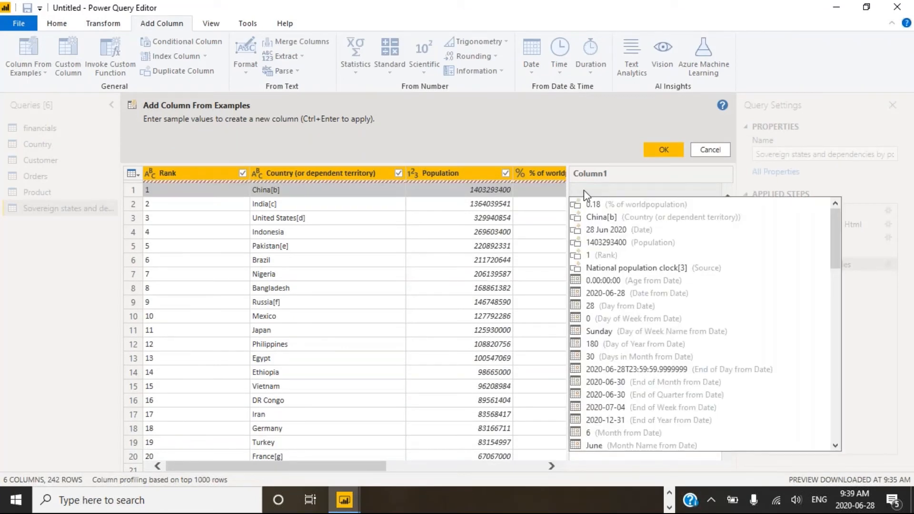
click(593, 204)
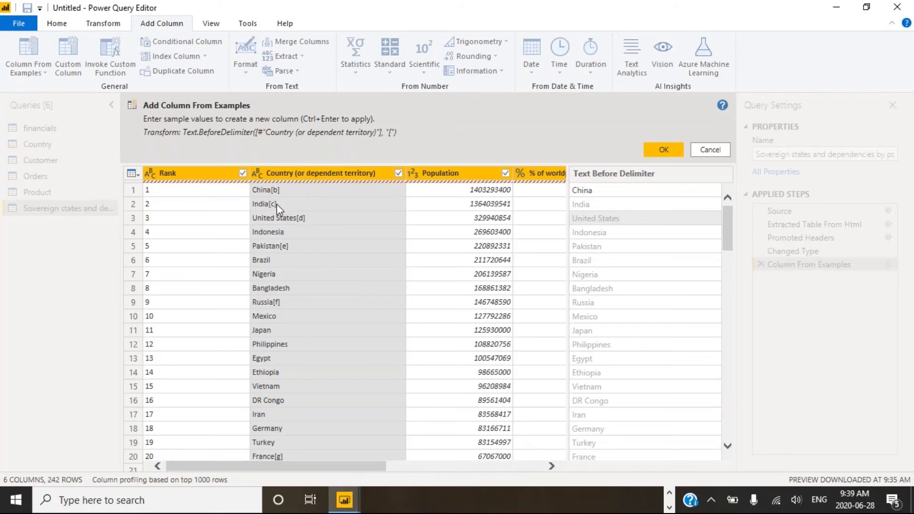
mouse_move(315, 227)
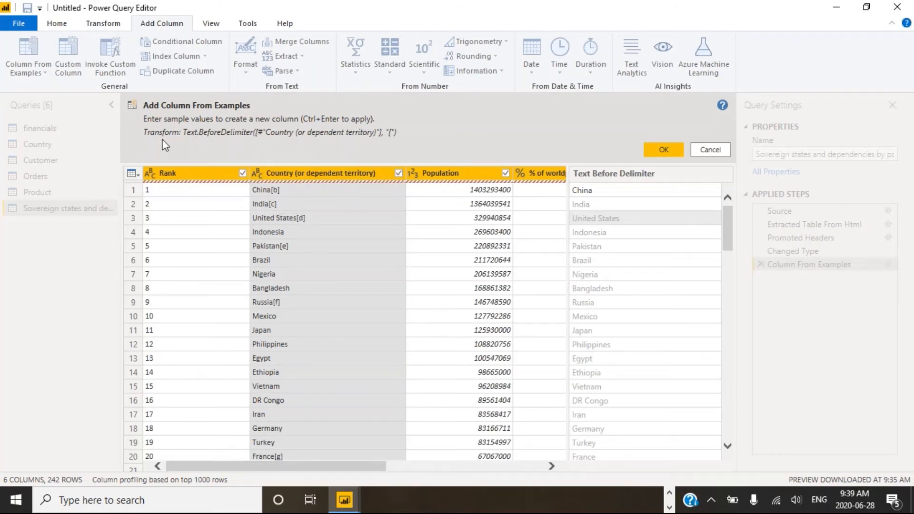
mouse_move(321, 145)
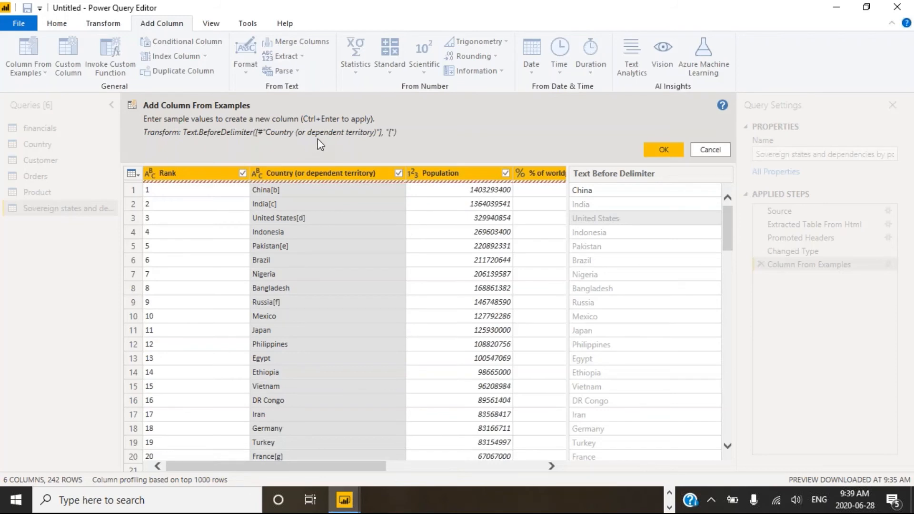
mouse_move(359, 149)
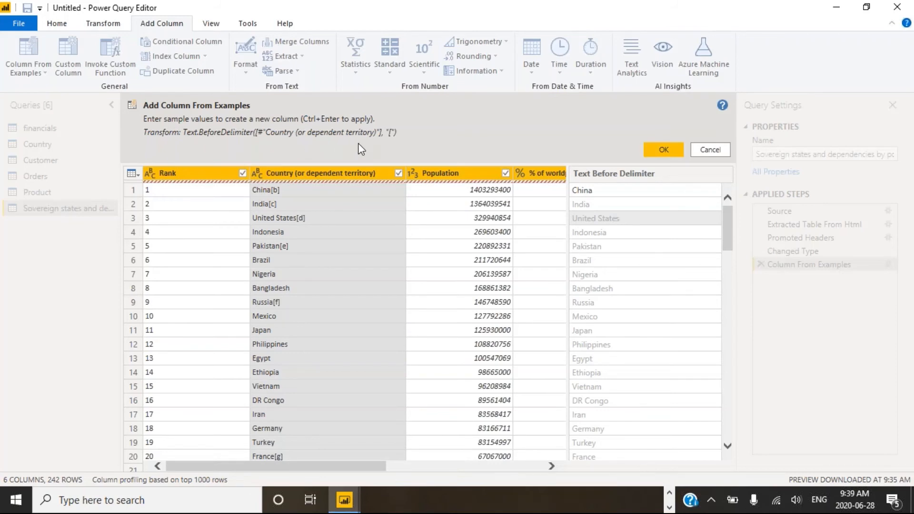
mouse_move(297, 470)
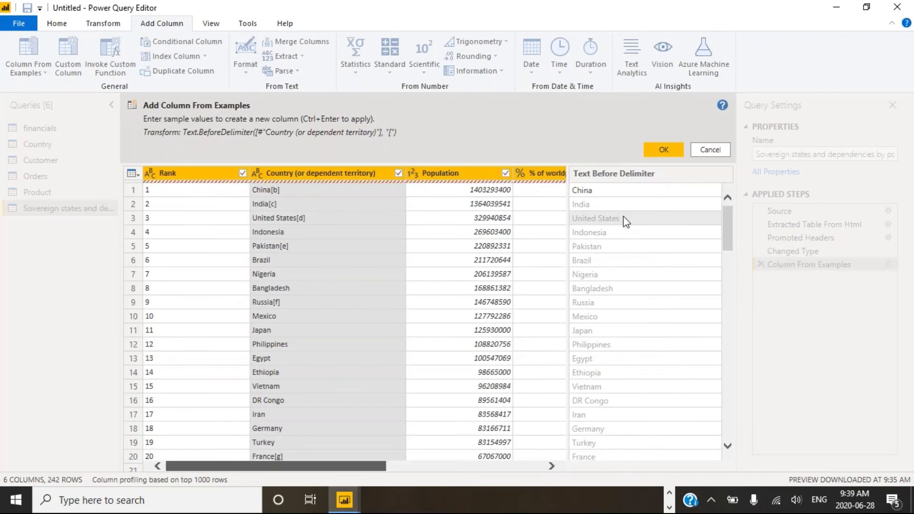
mouse_move(36, 70)
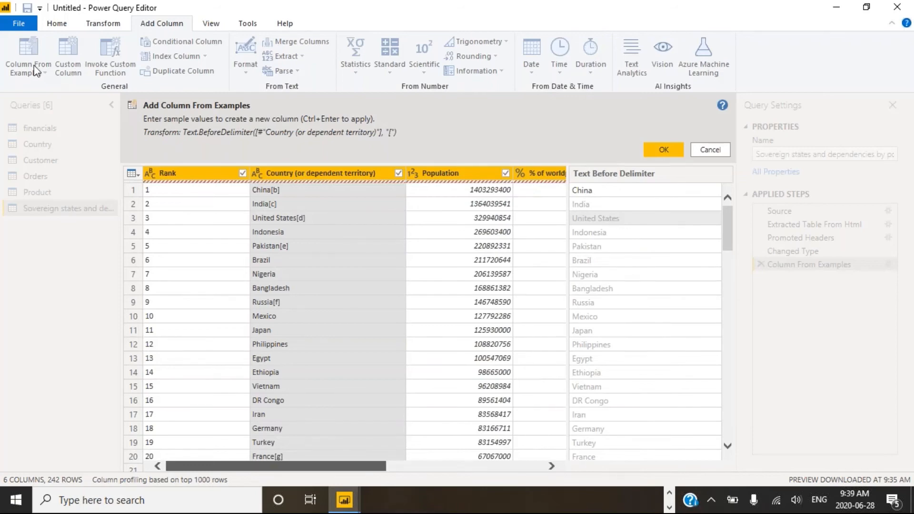
mouse_move(608, 179)
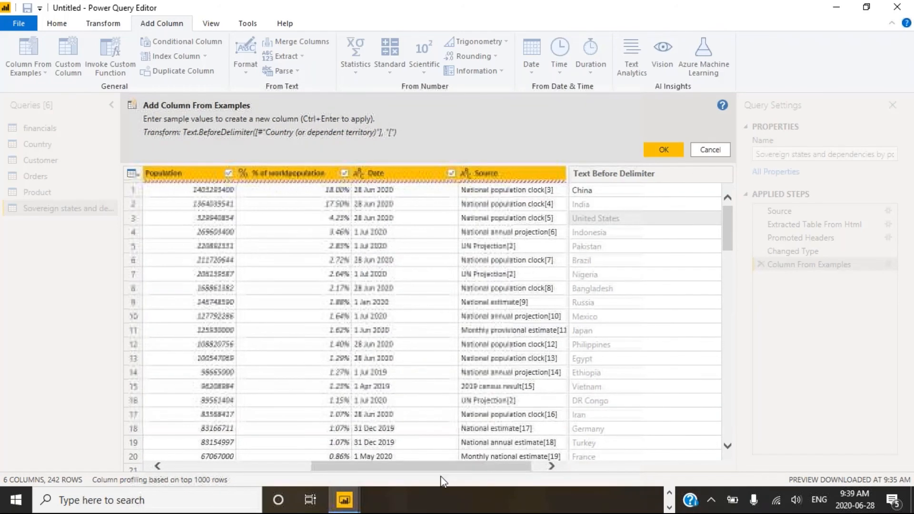
click(662, 149)
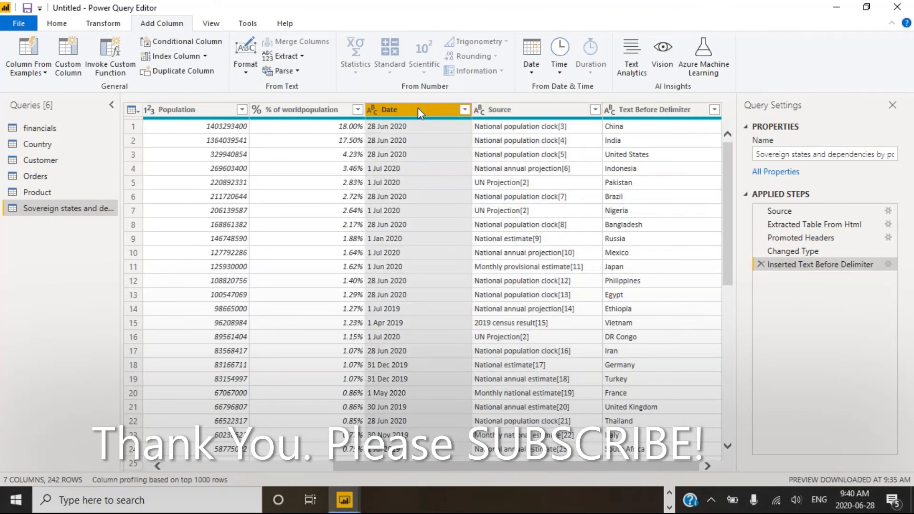
mouse_move(56, 23)
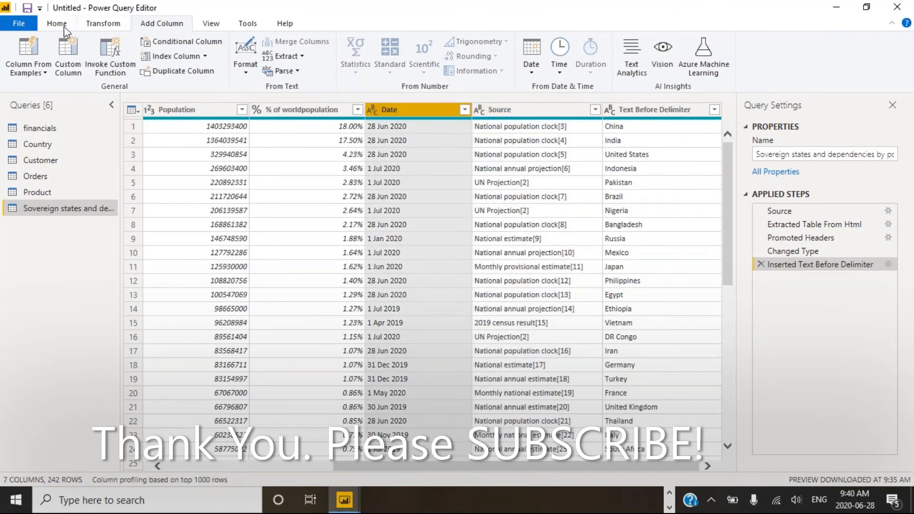
- Set the Date column's data type to Date via the Home ribbon's Data Type list
click(56, 23)
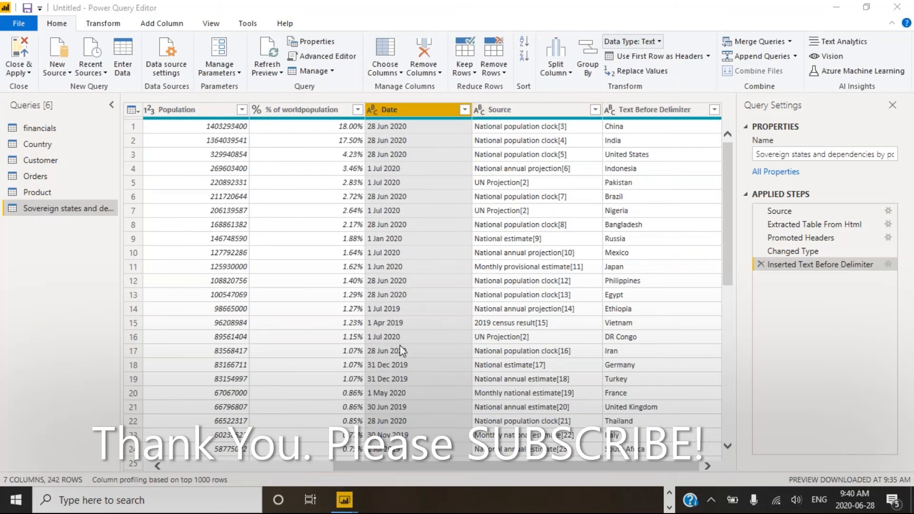
mouse_move(431, 332)
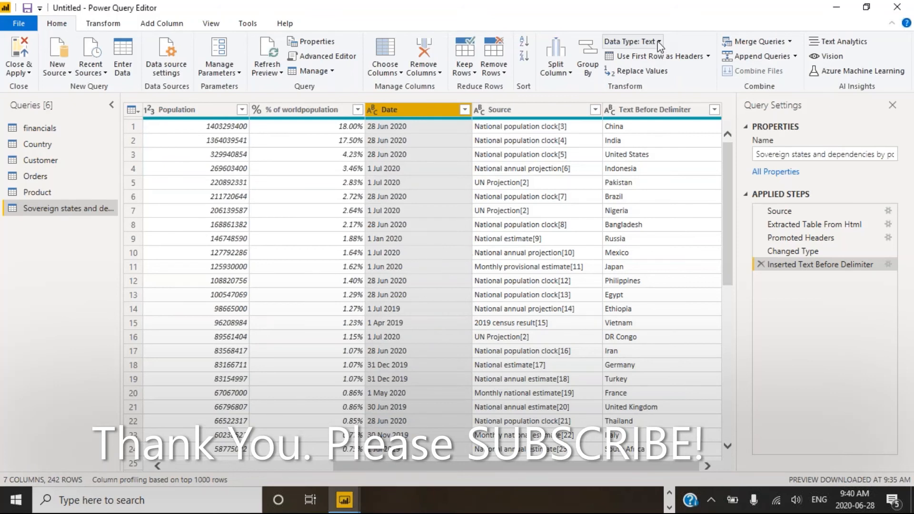
click(631, 41)
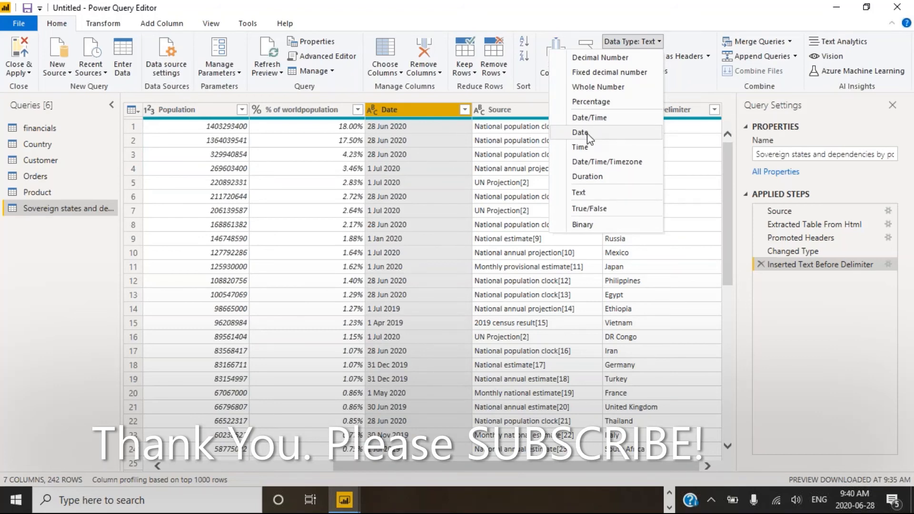
click(579, 133)
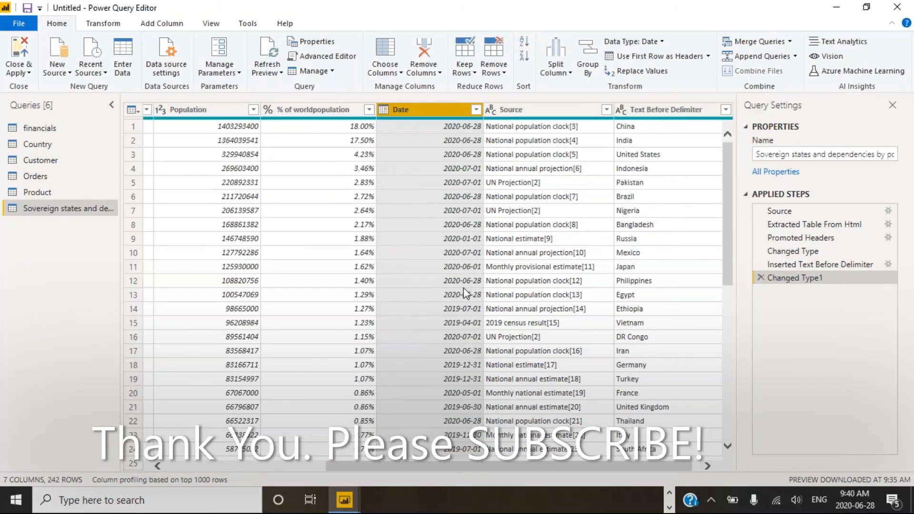
mouse_move(434, 401)
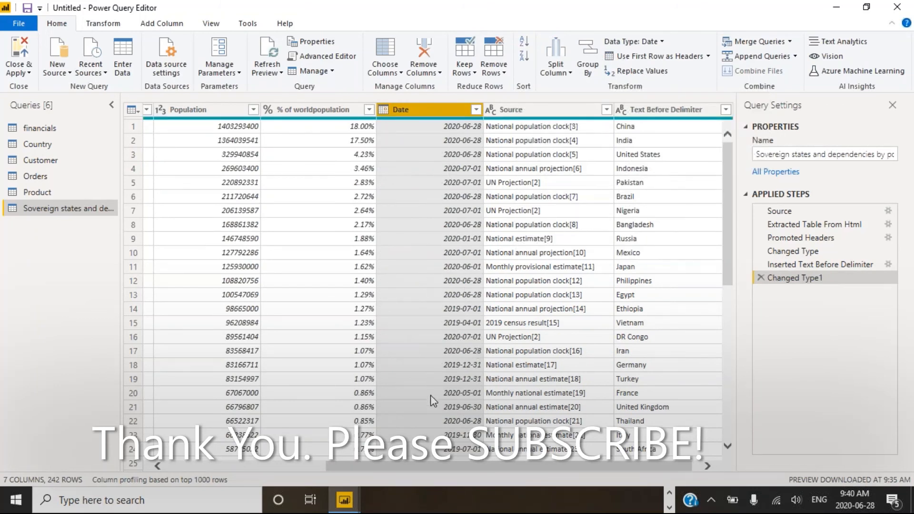
mouse_move(502, 185)
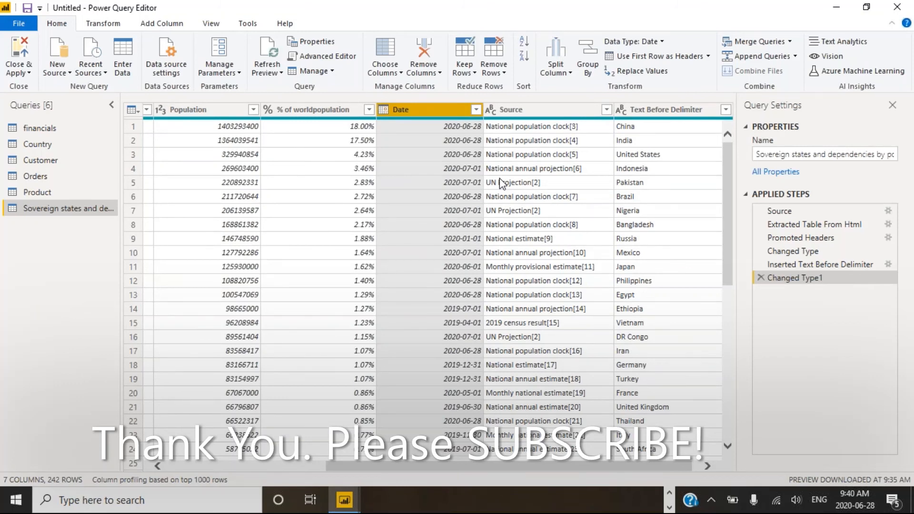
mouse_move(631, 40)
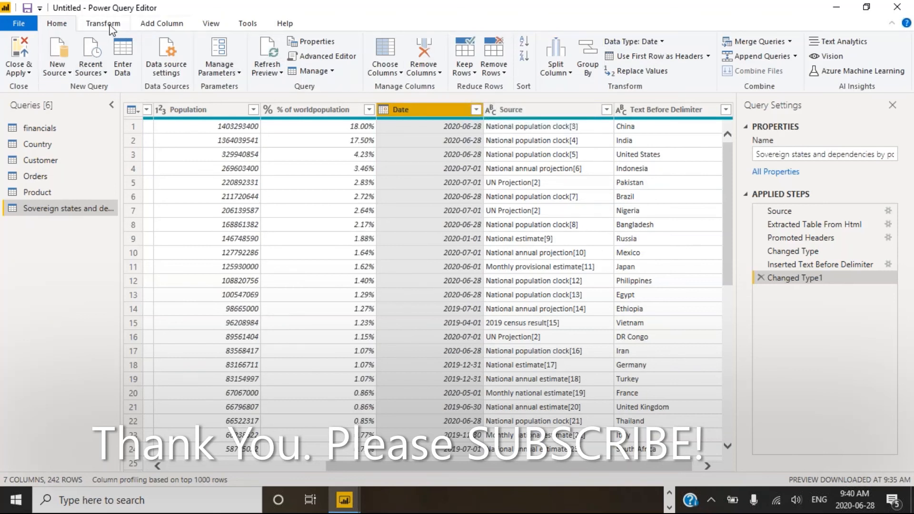
- Show the Transform ribbon's date function list (Age, Date Only, Year, Month) for the Date column
click(102, 23)
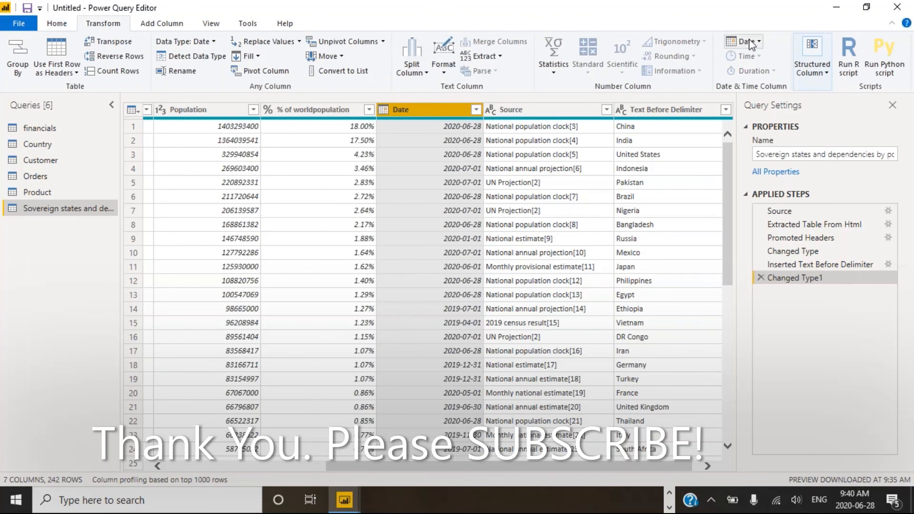
click(743, 41)
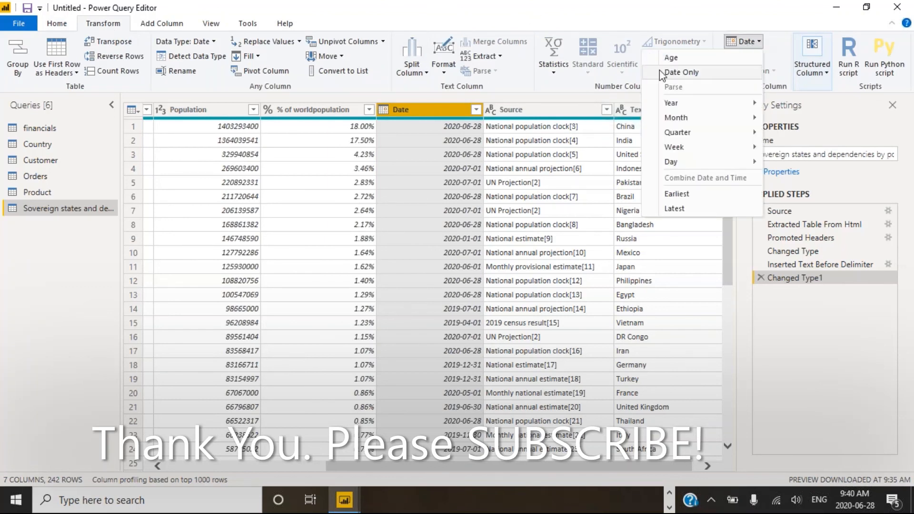
mouse_move(147, 64)
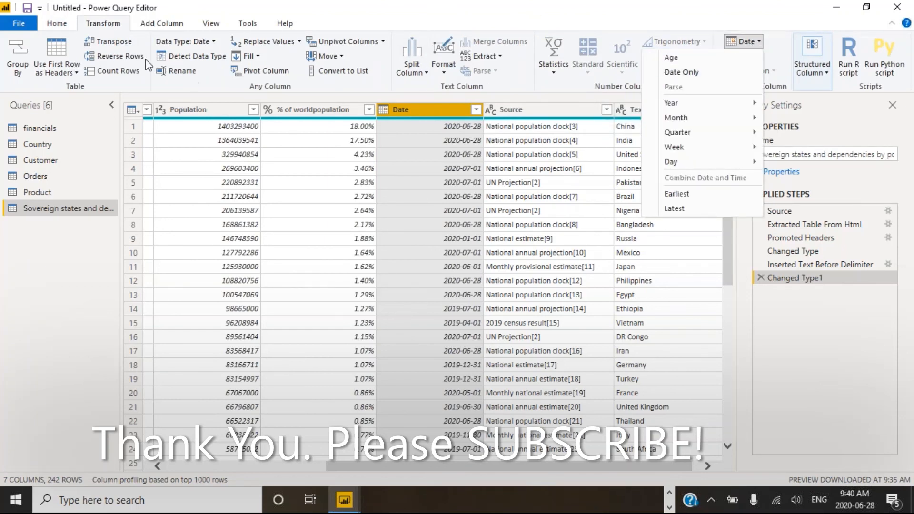
mouse_move(216, 46)
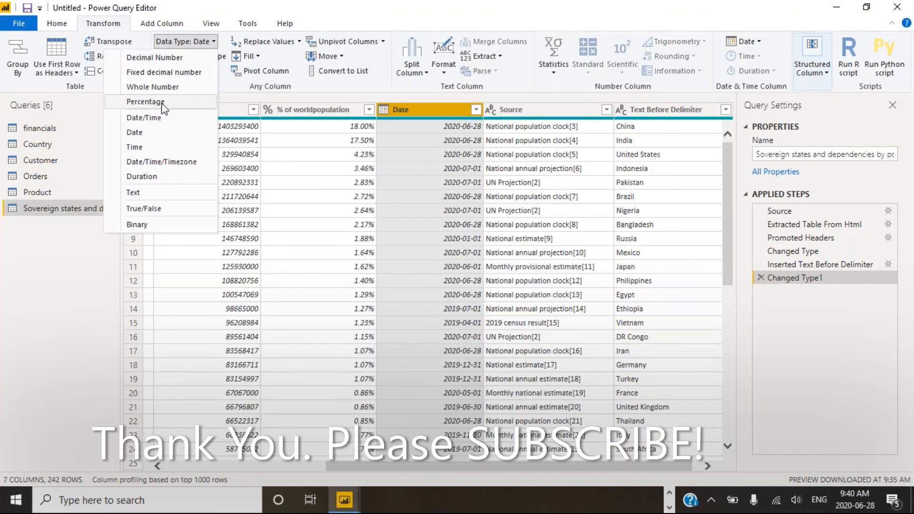
mouse_move(271, 399)
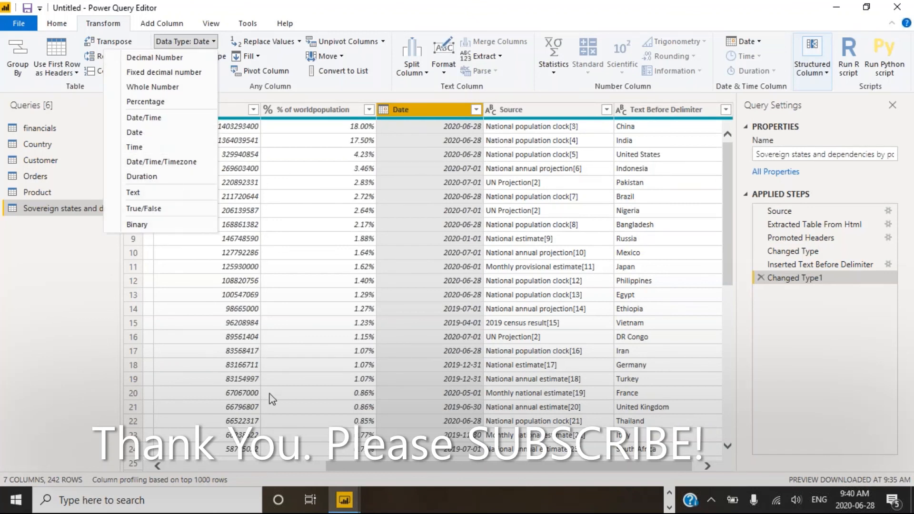
mouse_move(391, 348)
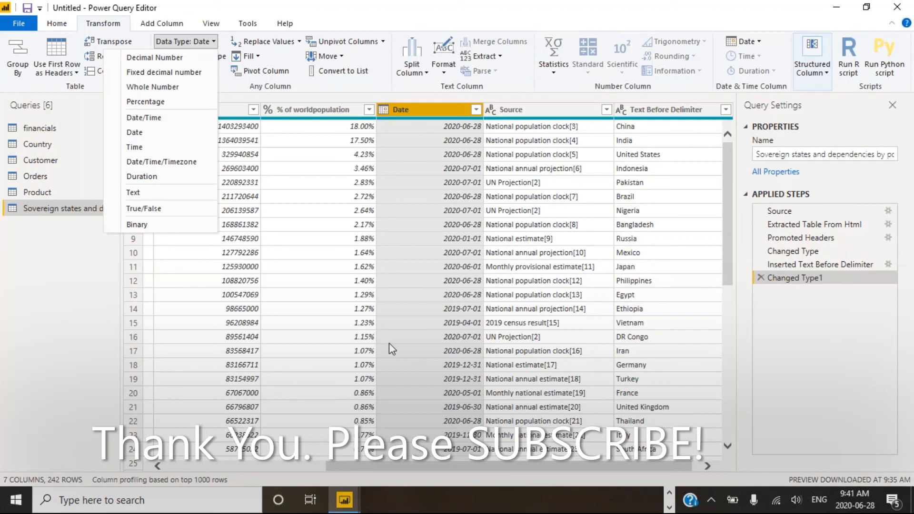
mouse_move(209, 45)
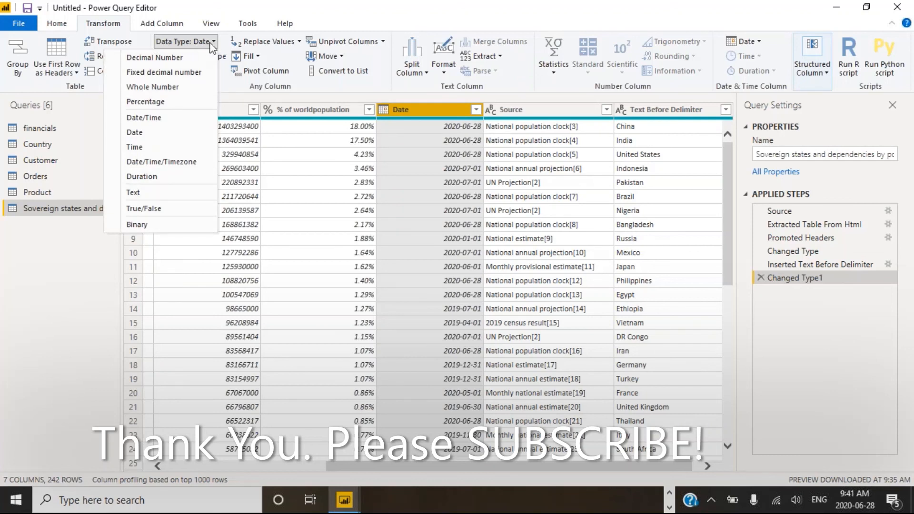
mouse_move(143, 133)
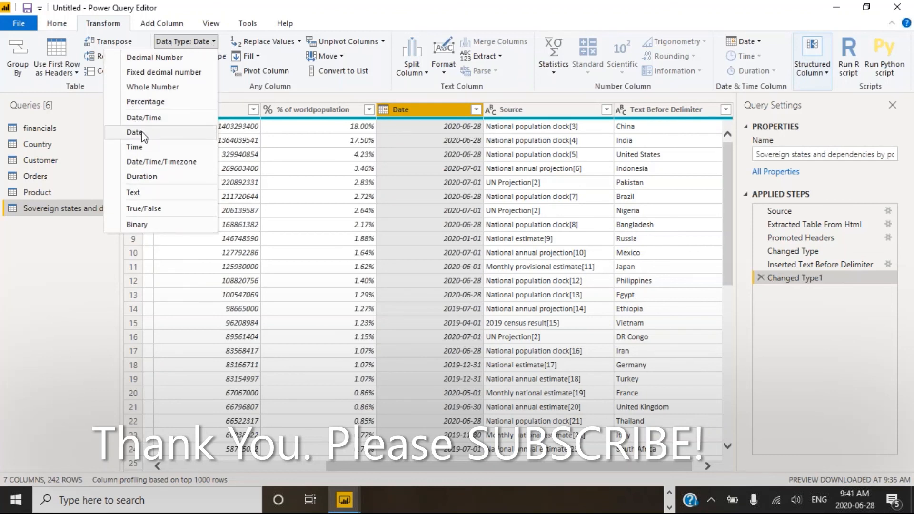